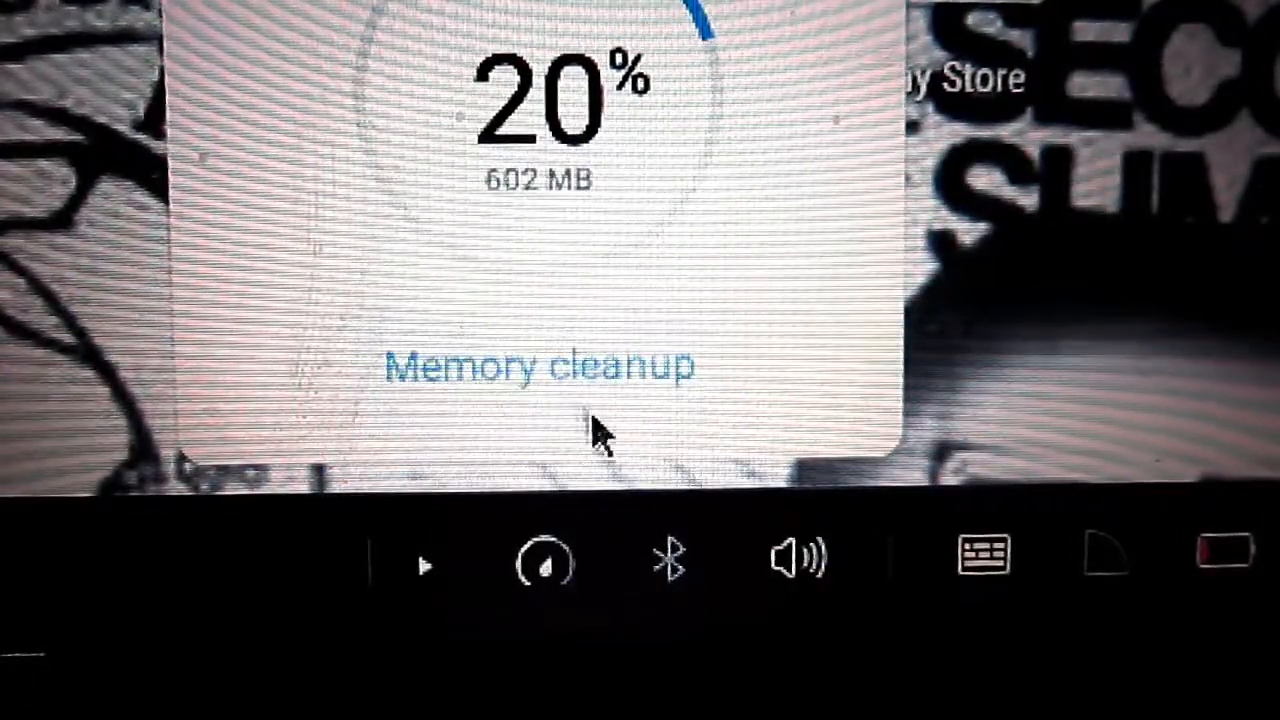
Step: Run memory cleanup from the memory panel (602 MB used), then dismiss the panel
left_click(668, 558)
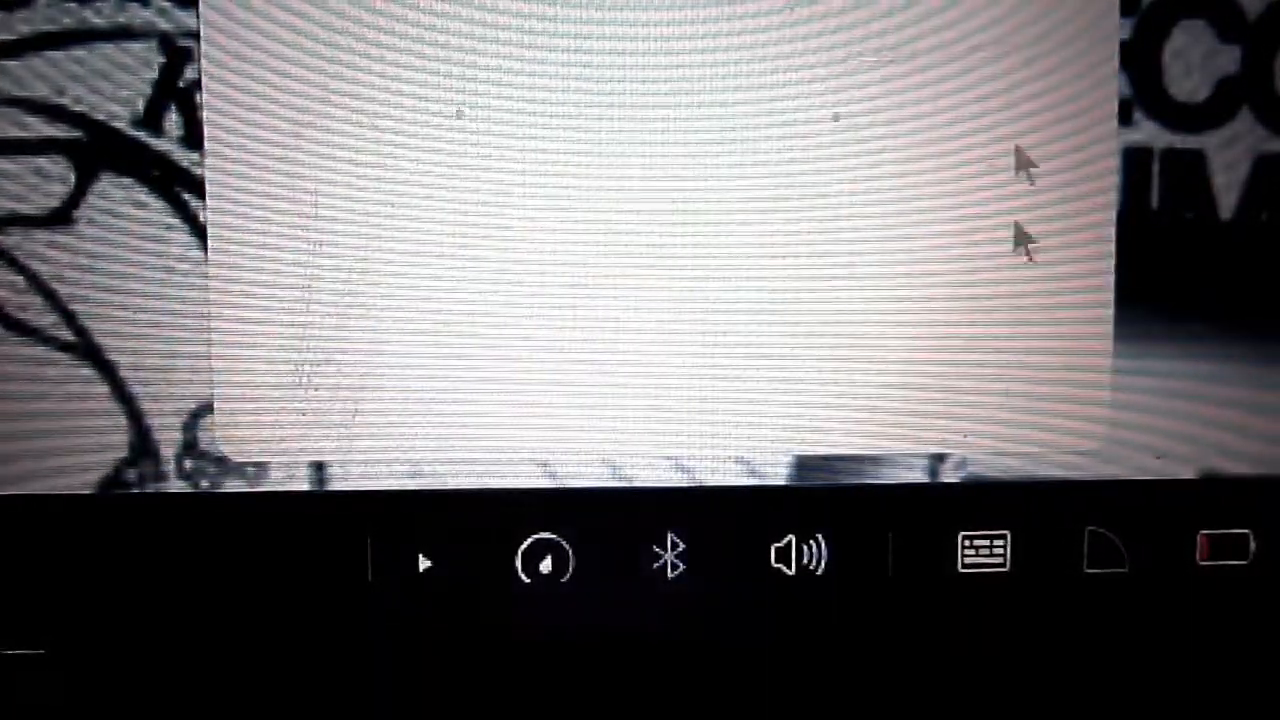
left_click(669, 557)
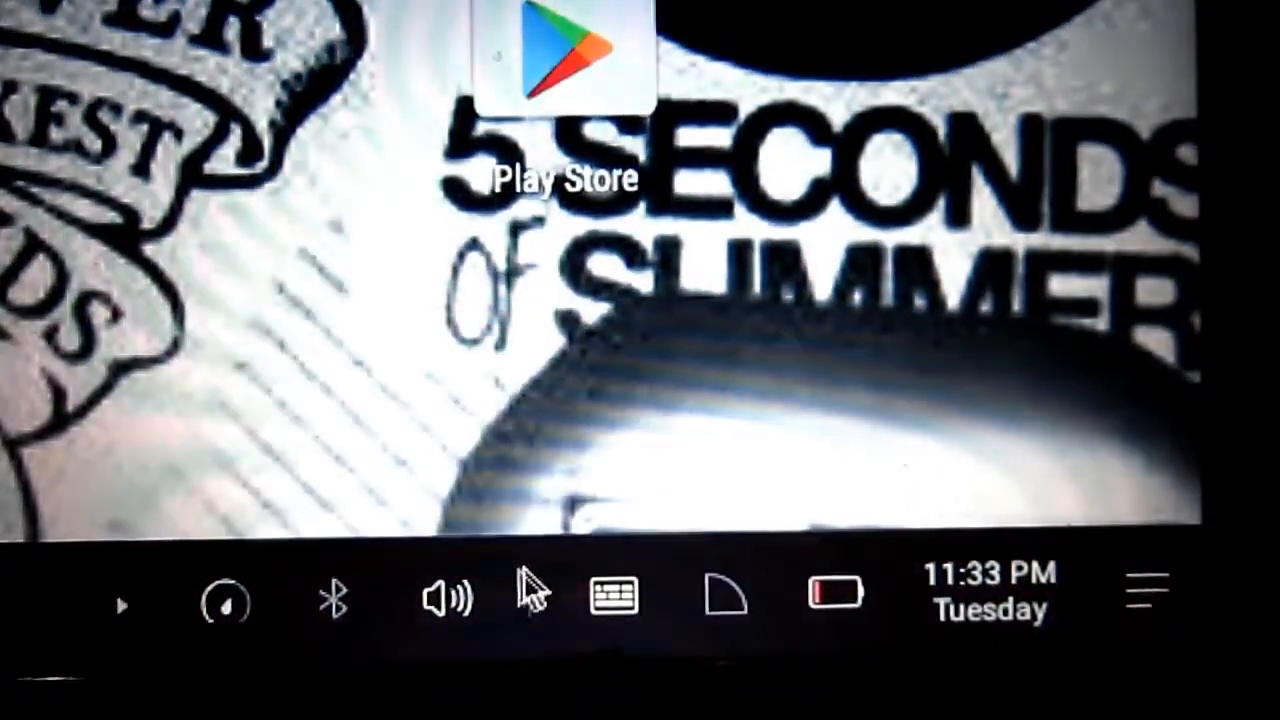
Step: Raise the ringer volume almost to full and set the media volume to about a third
left_click(445, 595)
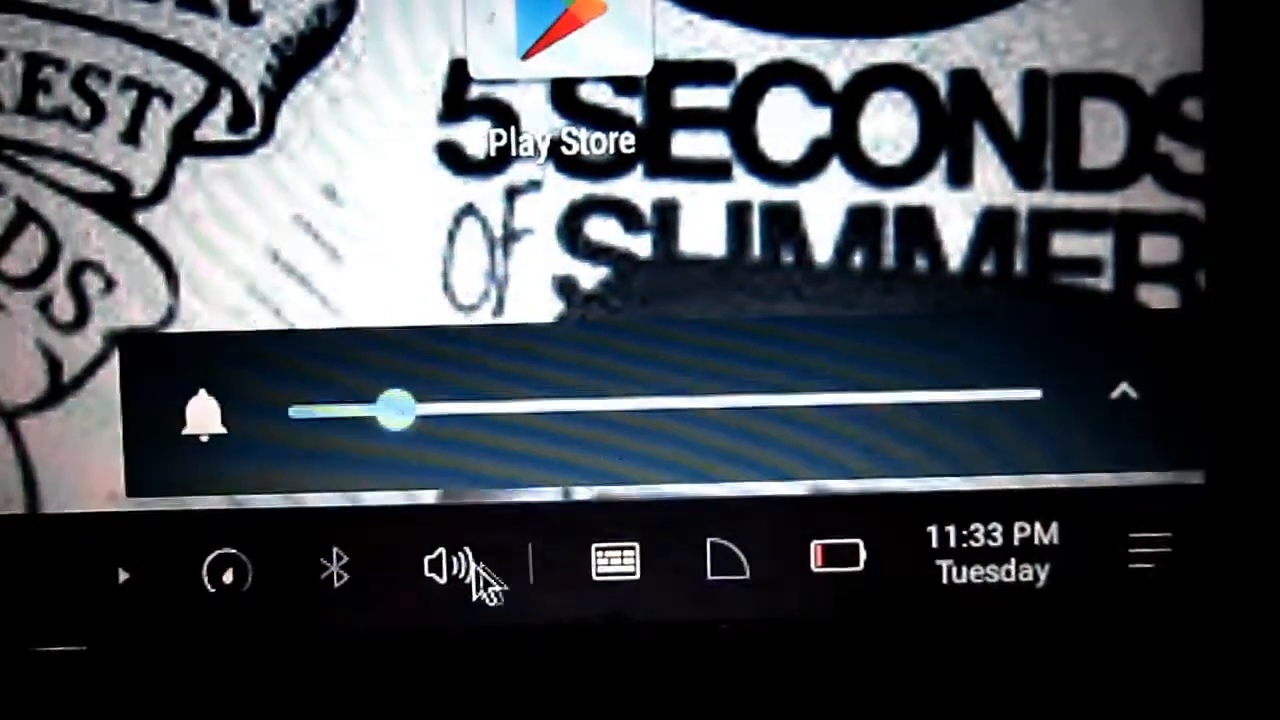
left_click_drag(390, 410, 980, 390)
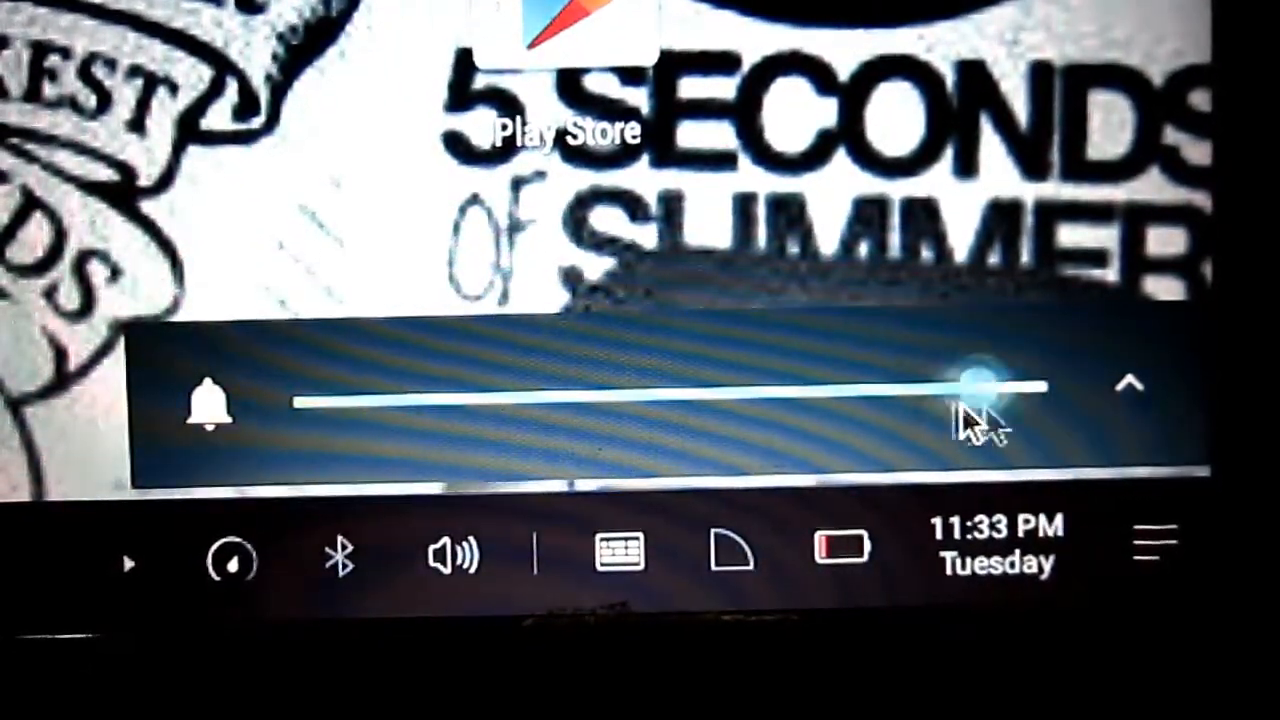
left_click(1131, 383)
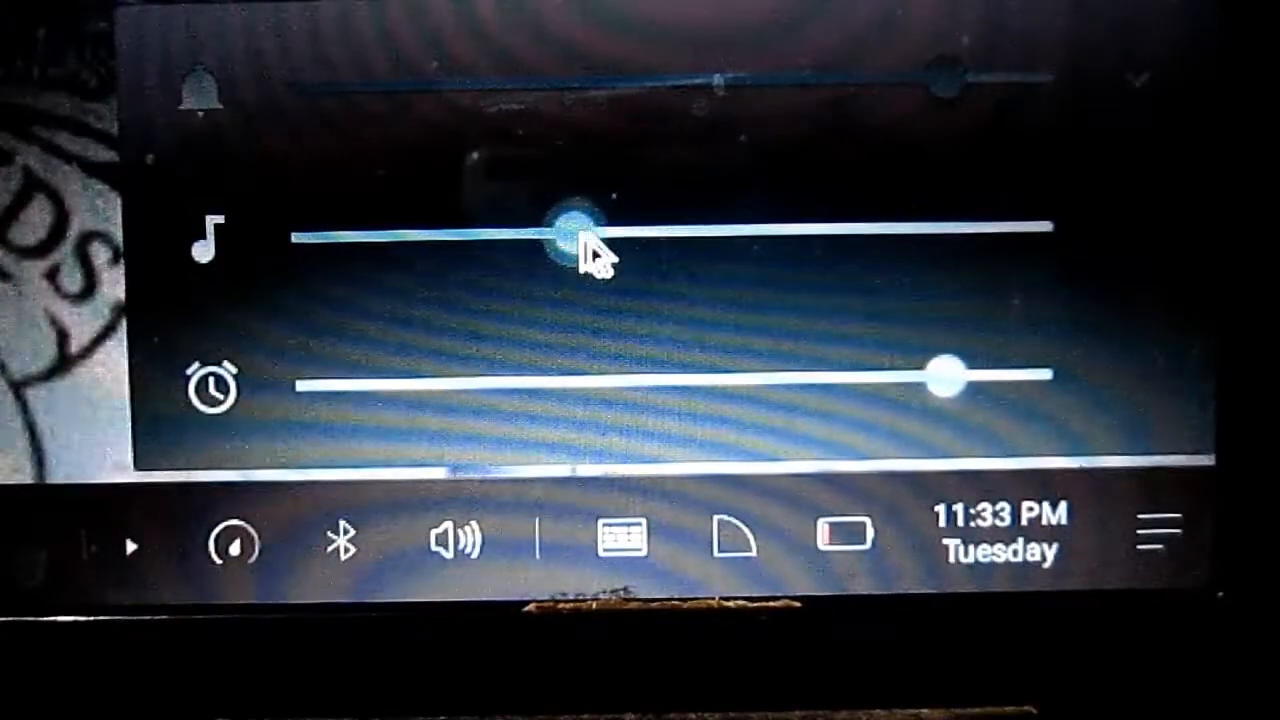
left_click_drag(565, 233, 725, 228)
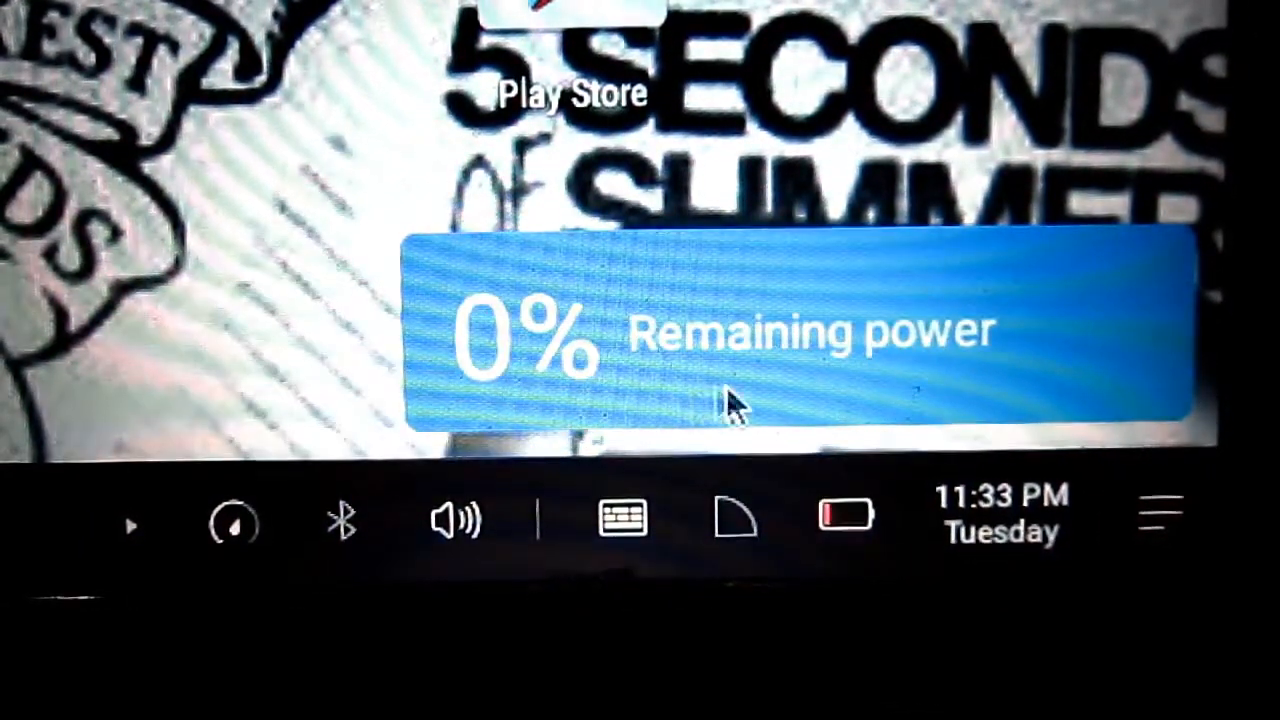
Step: View the Tuesday, January 24, 2017 calendar, then bring up quick settings
left_click(1000, 515)
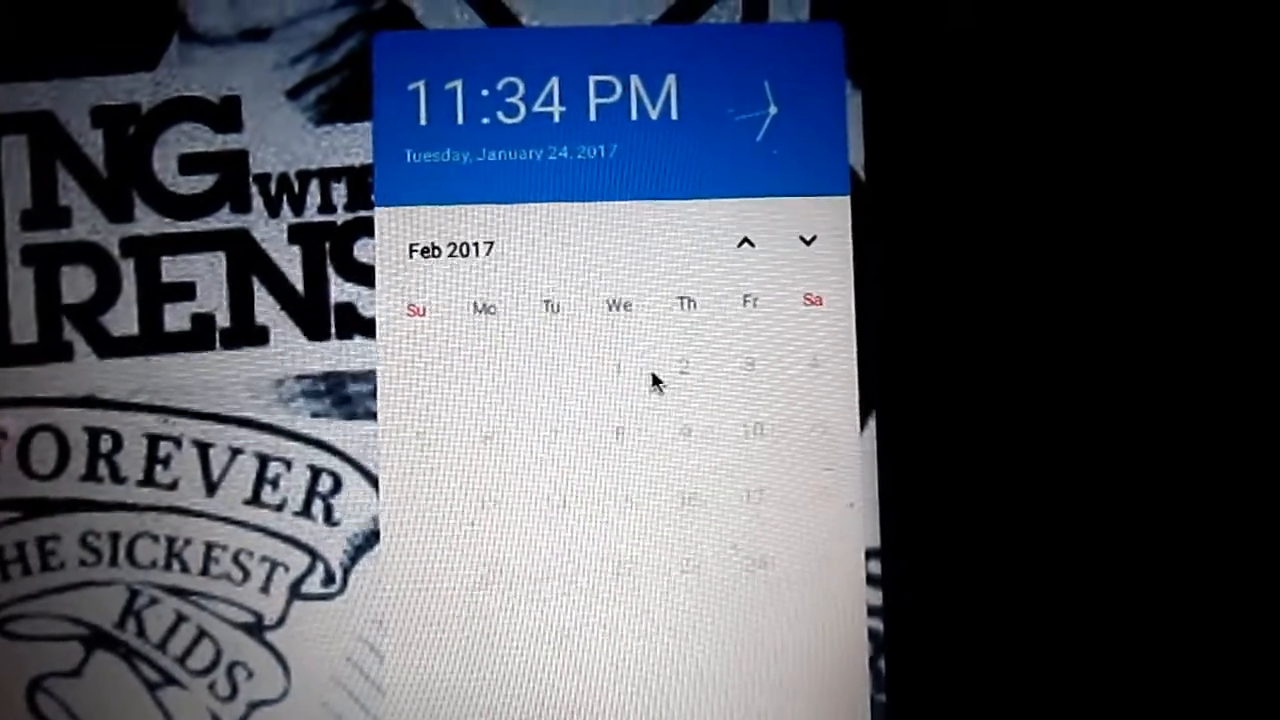
left_click(745, 242)
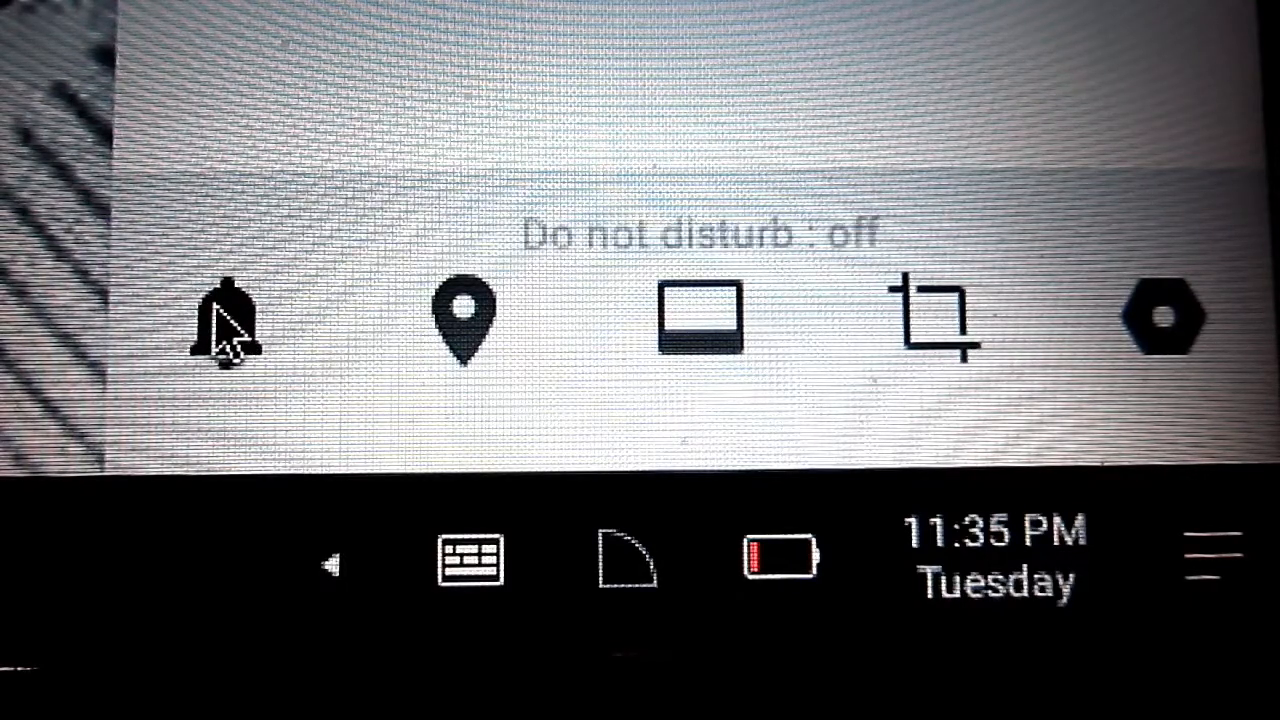
Step: Launch the full Settings window from the quick settings gear icon
left_click(225, 318)
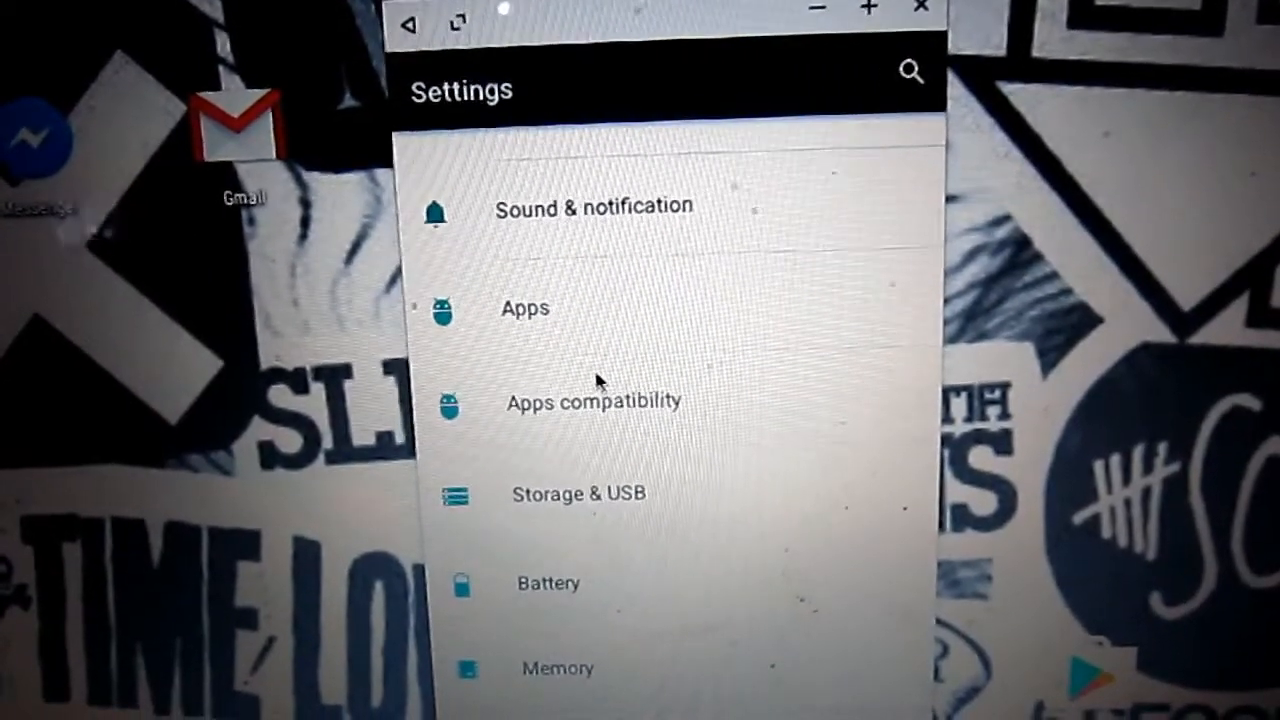
scroll("down", 3)
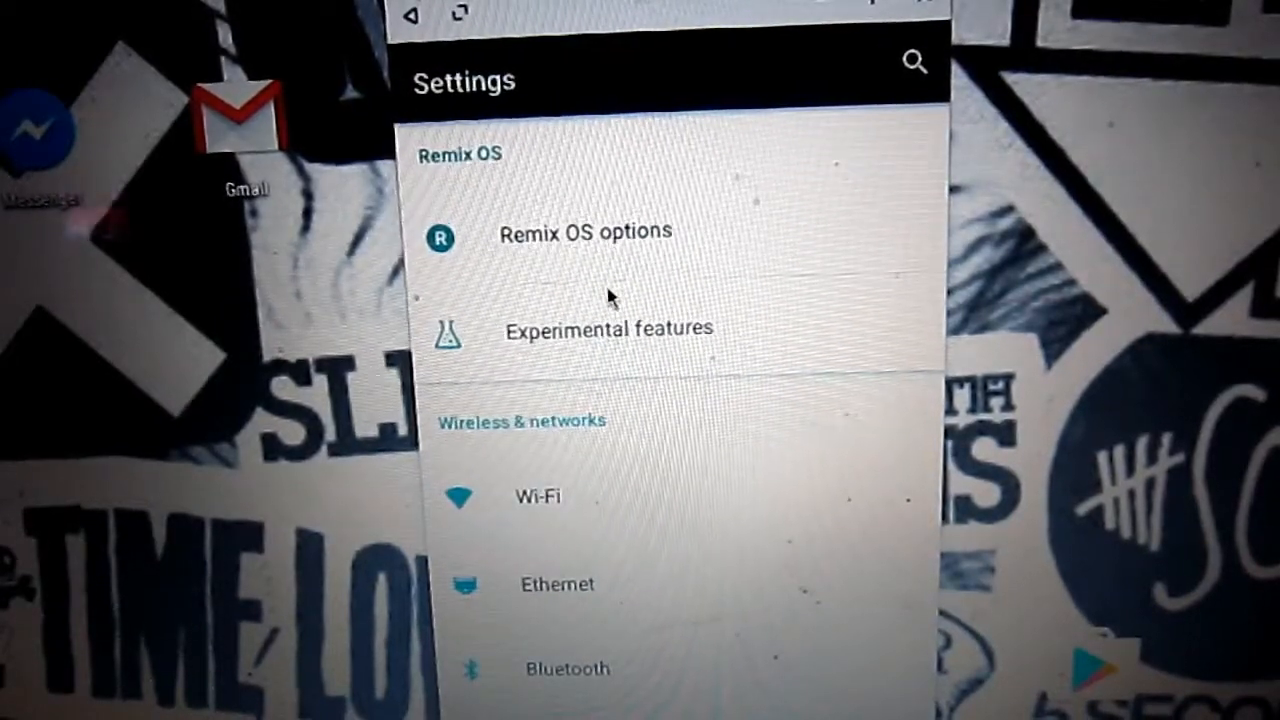
left_click(609, 328)
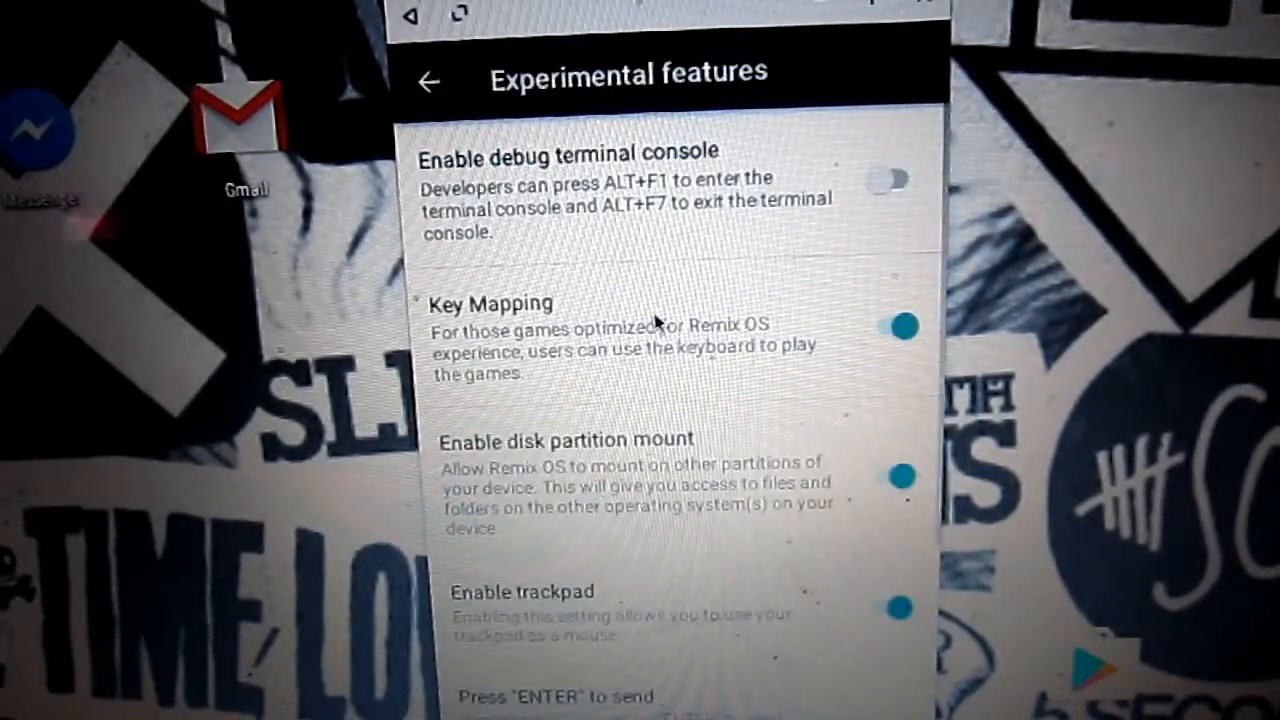
mouse_move(613, 397)
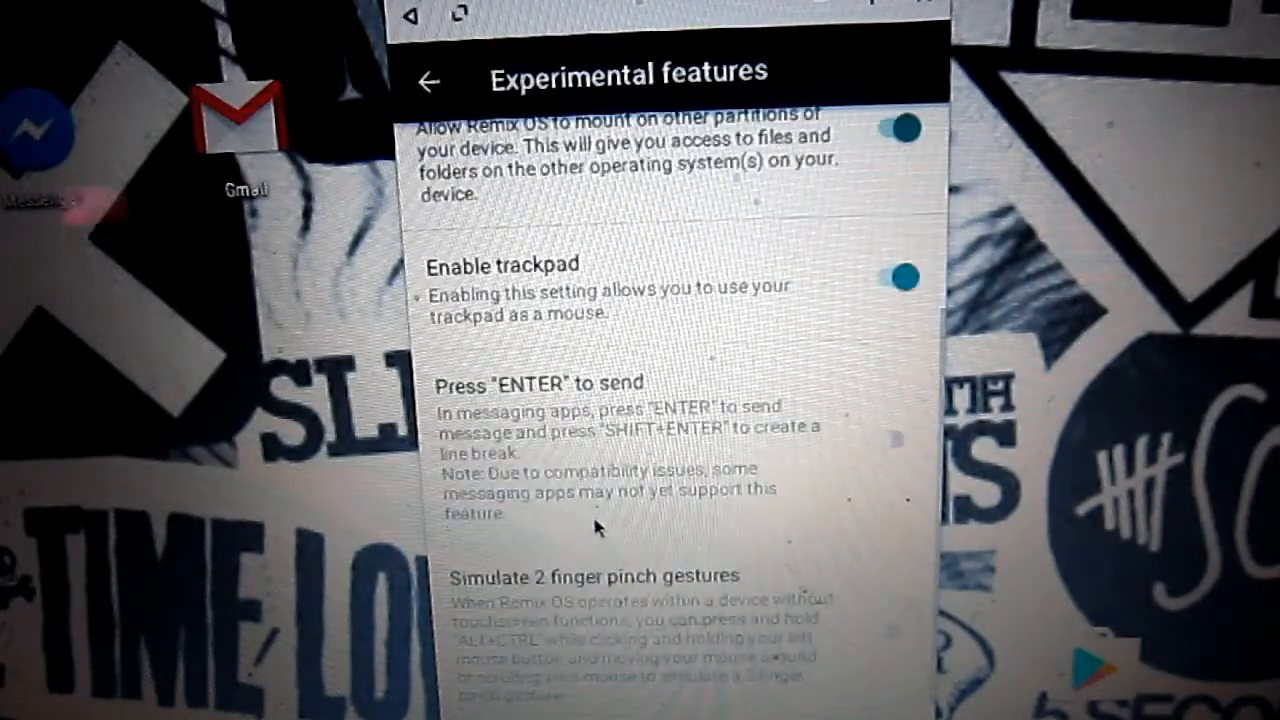
scroll("down", 3)
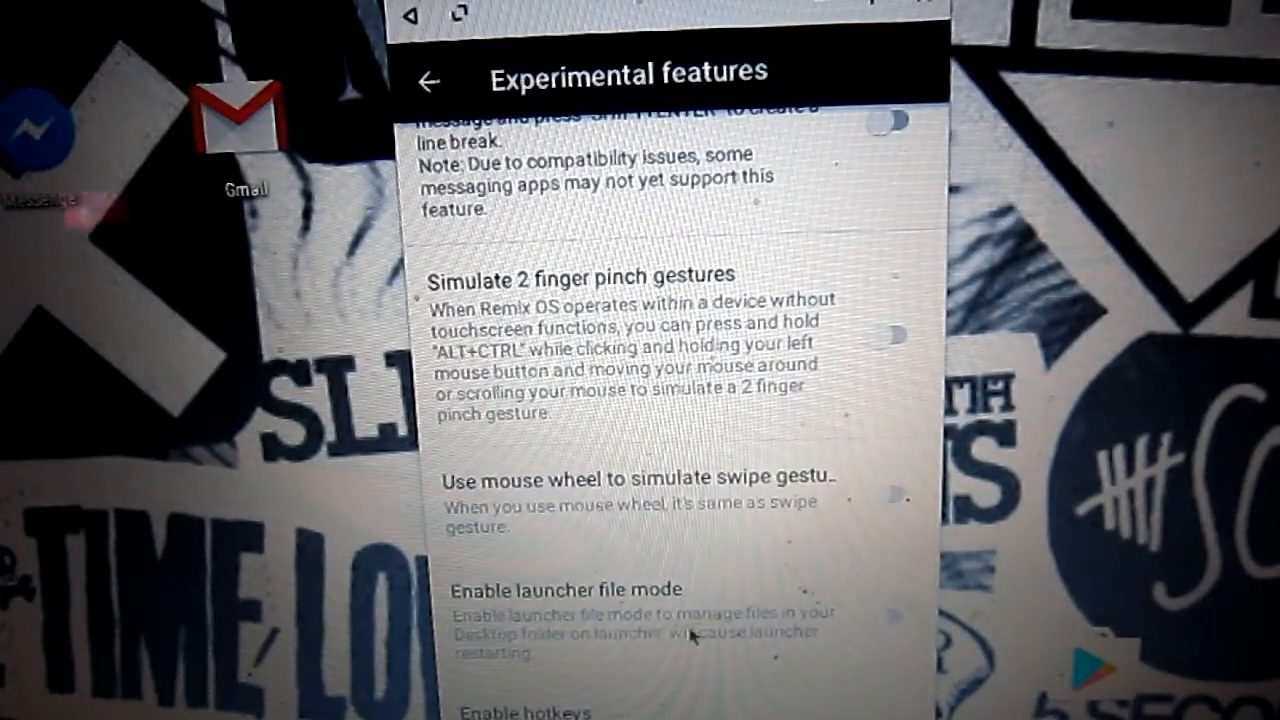
left_click(430, 82)
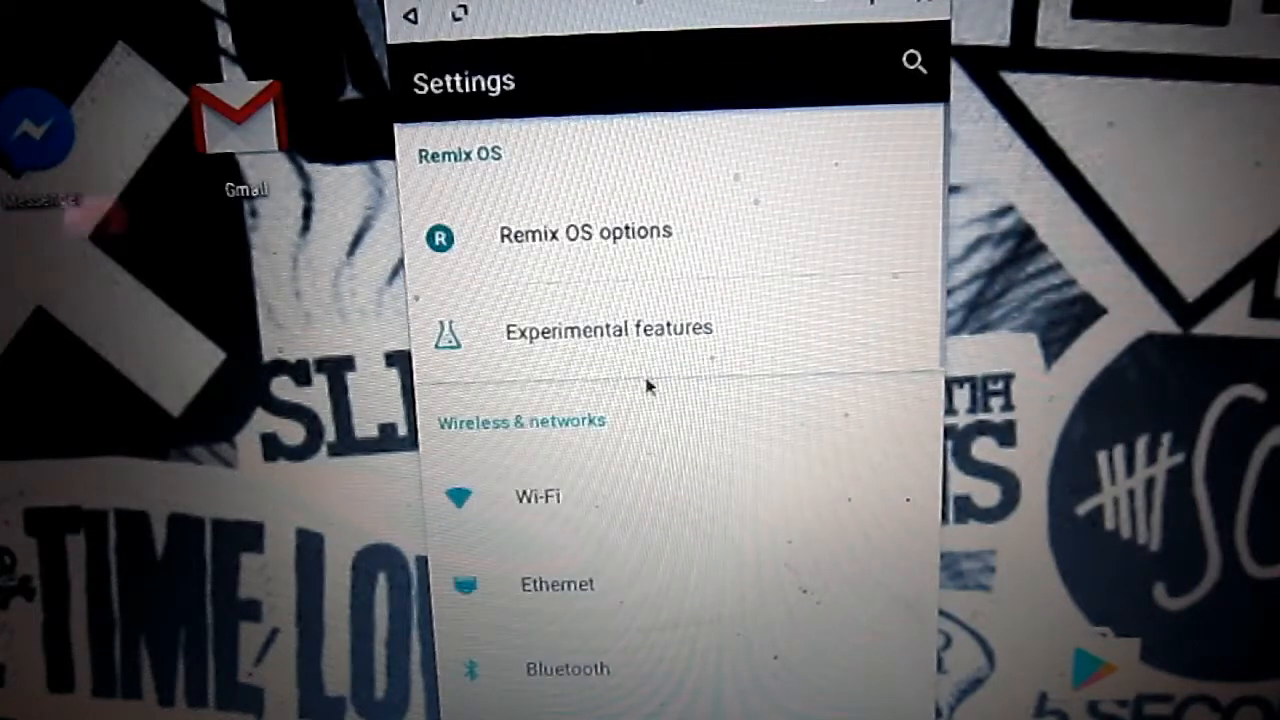
scroll("down", 3)
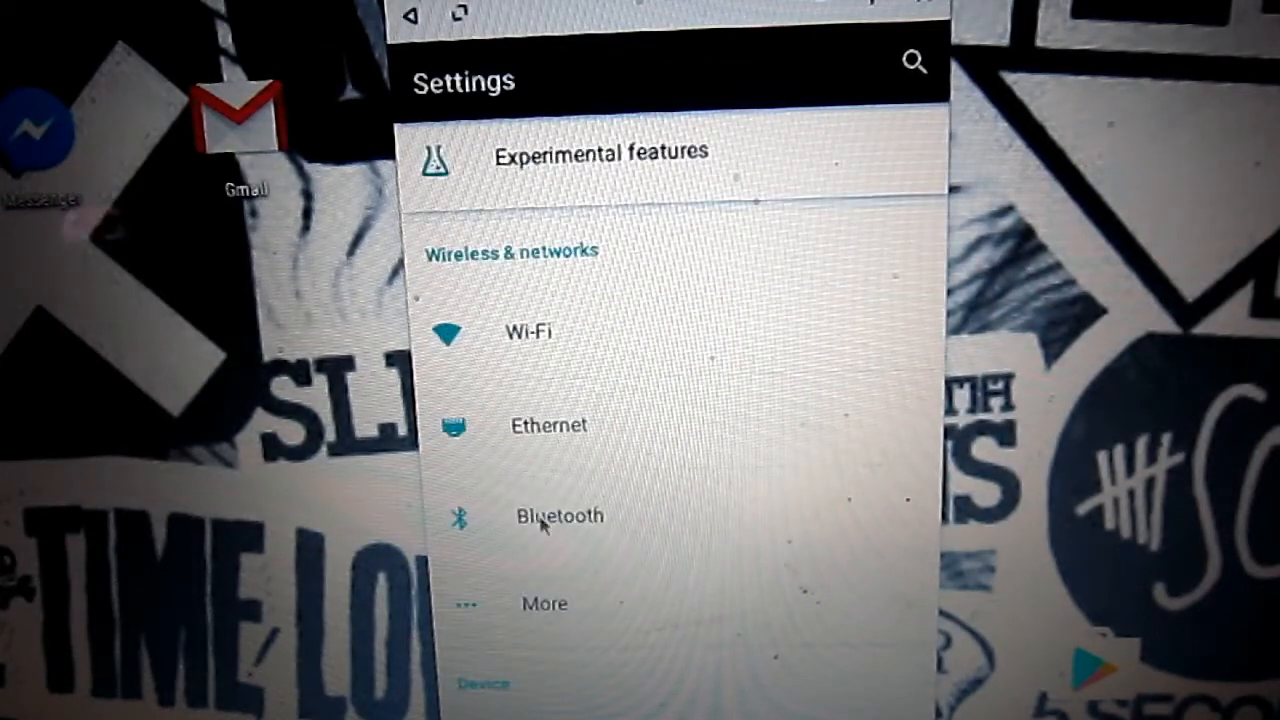
left_click(544, 603)
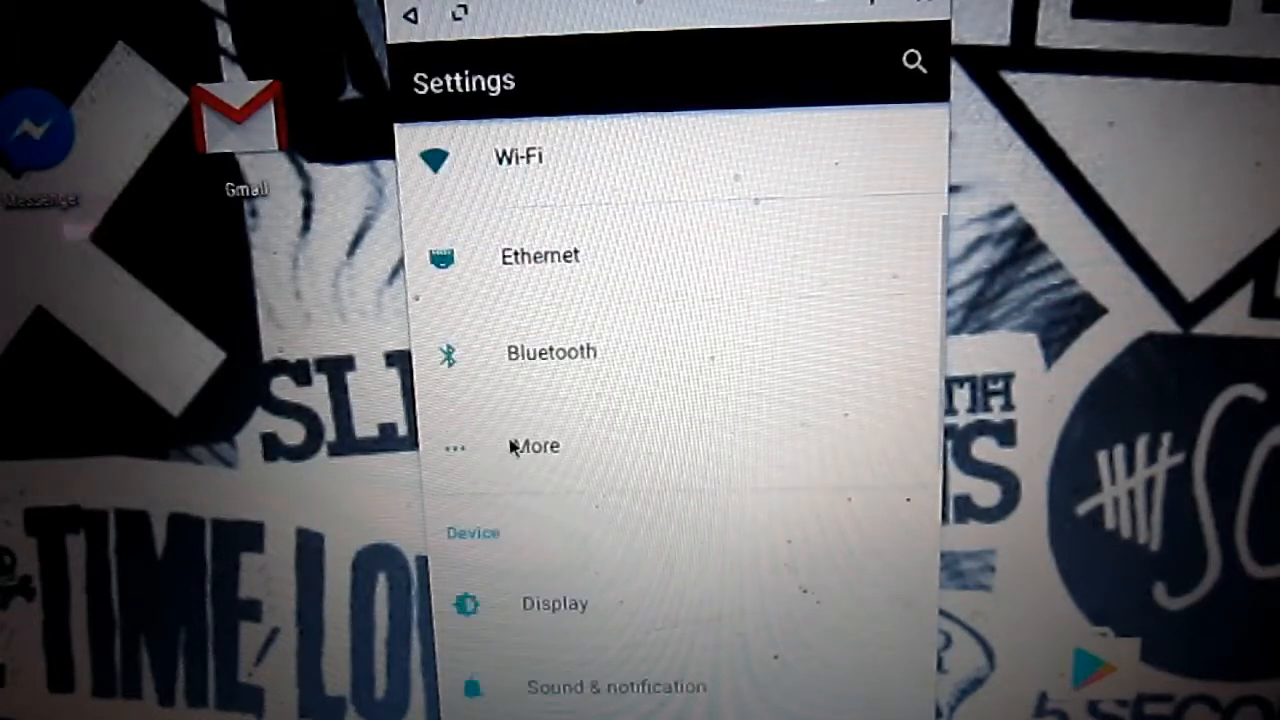
left_click(554, 603)
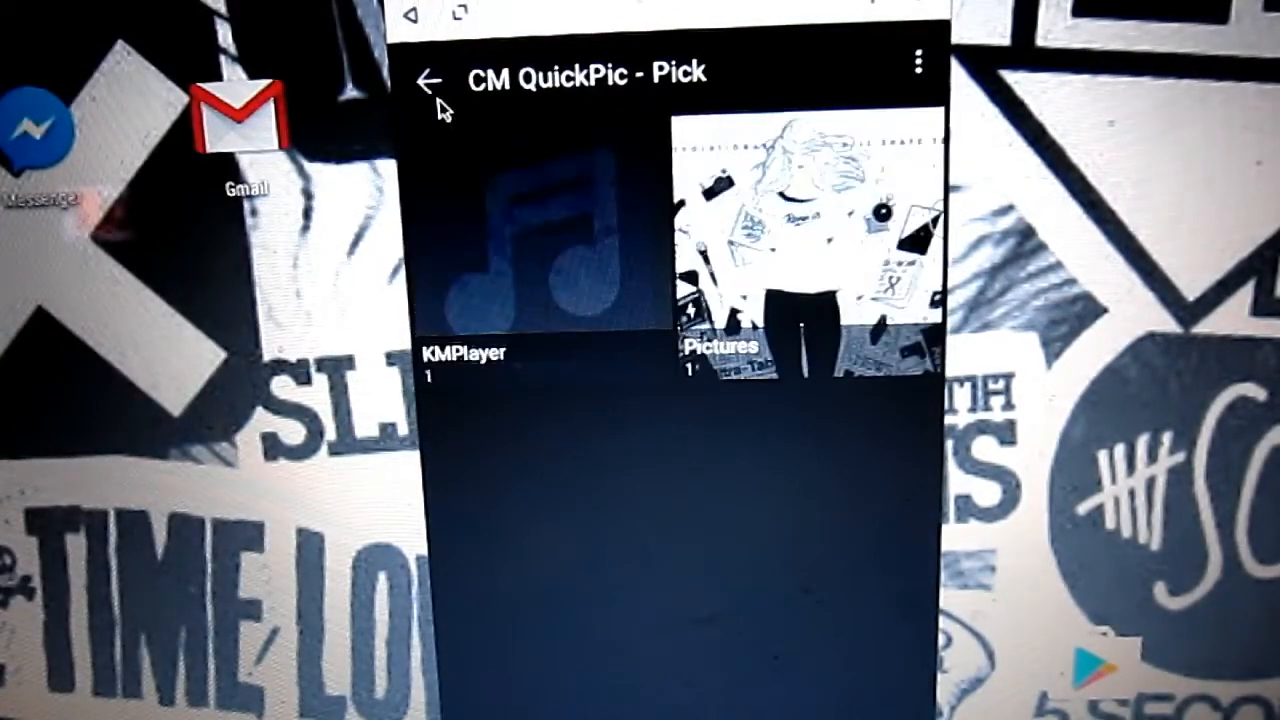
Step: Browse the QuickPic wallpaper picker, then return to the Display settings page
scroll("down", 3)
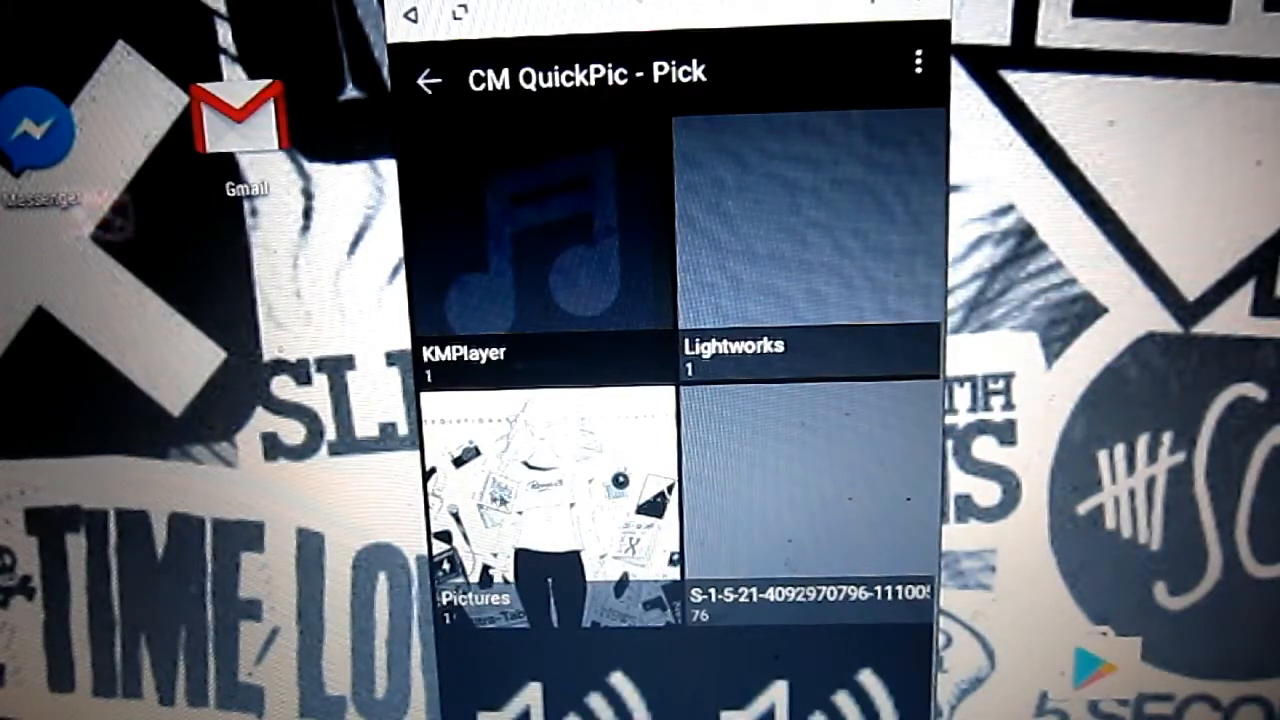
scroll("down", 3)
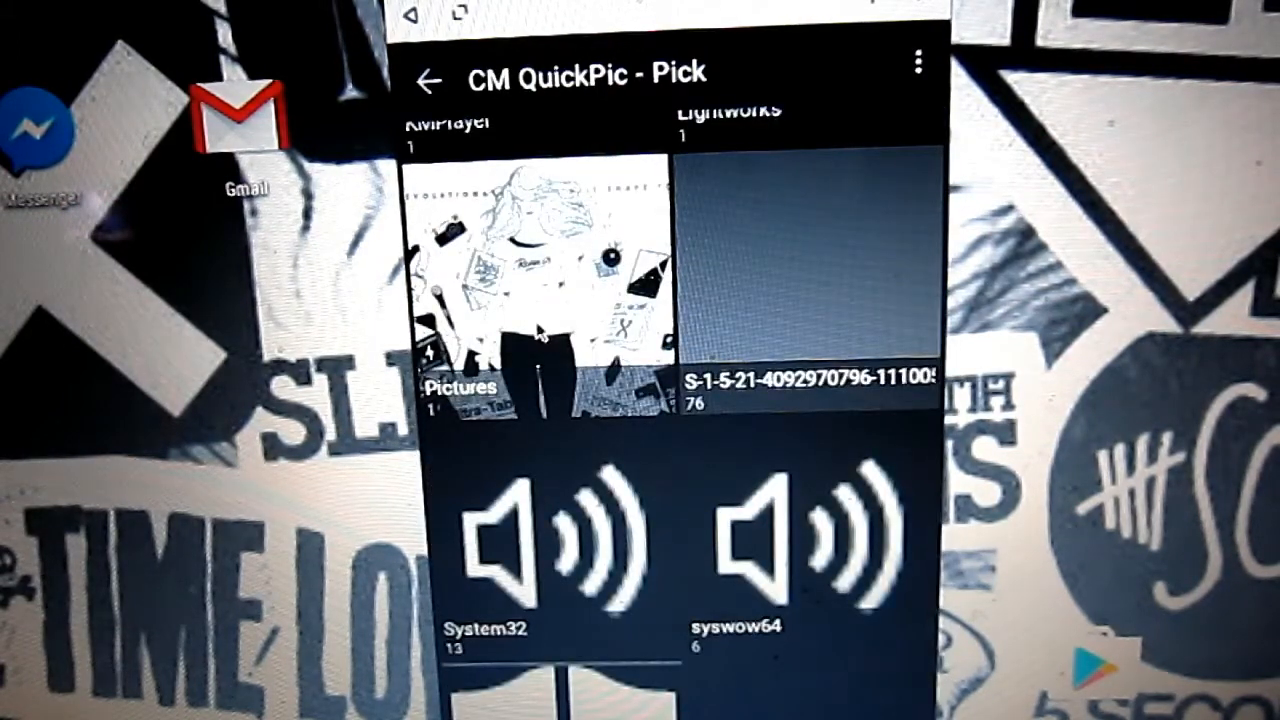
left_click(790, 270)
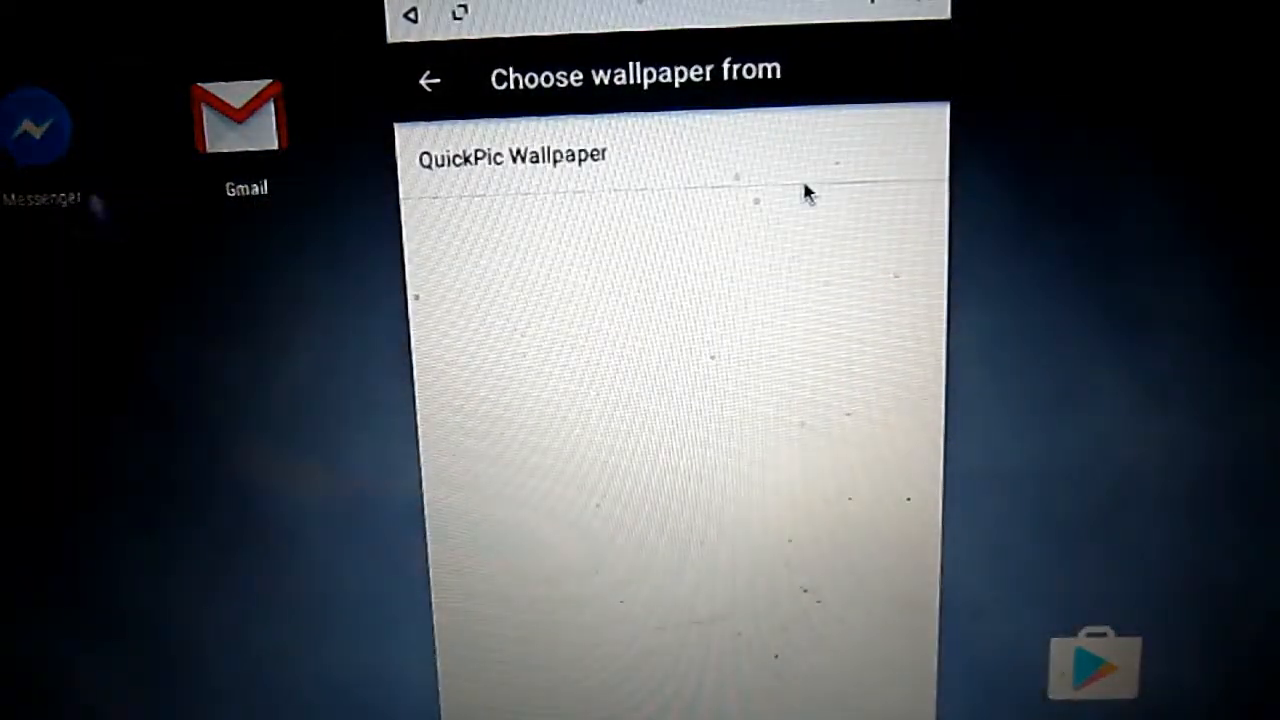
left_click(430, 80)
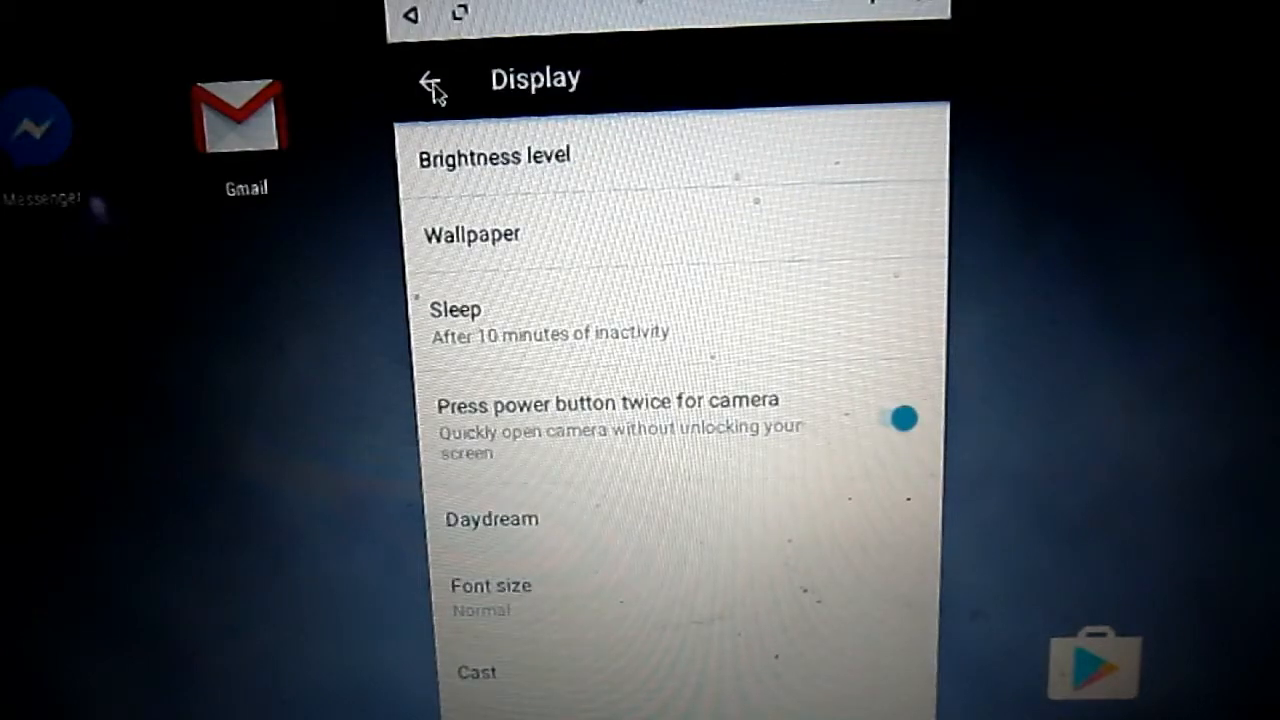
mouse_move(570, 395)
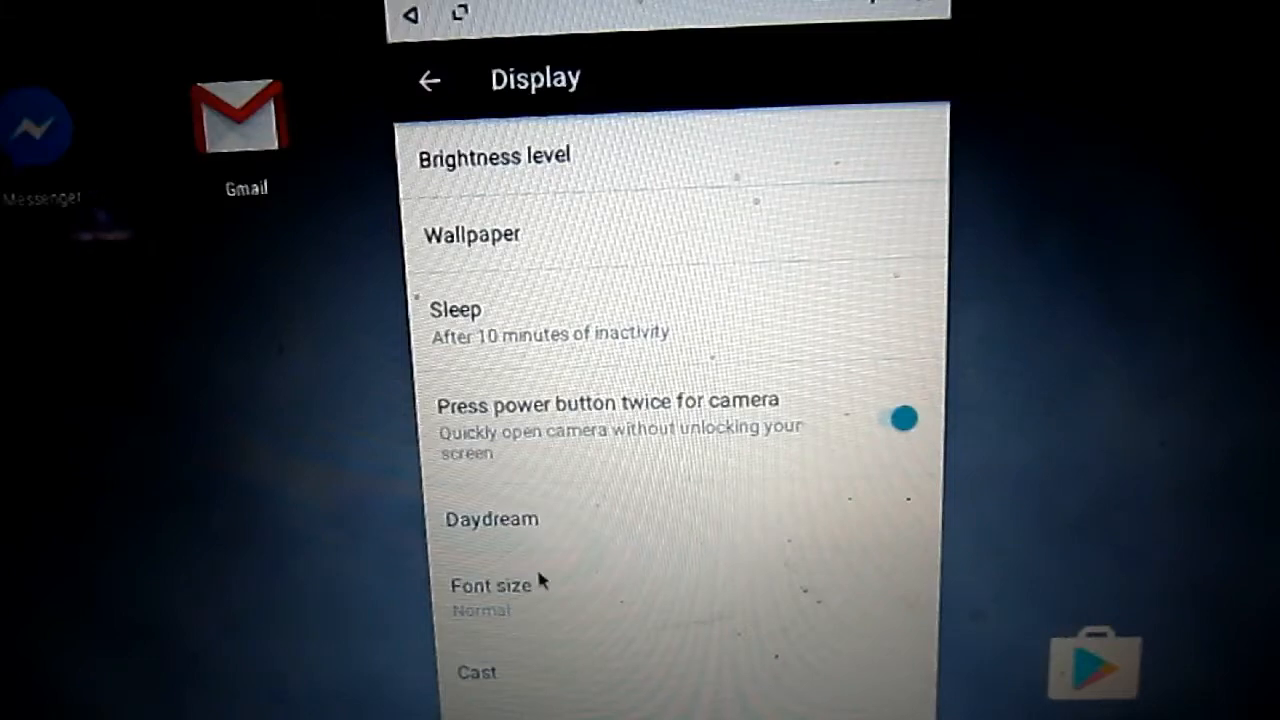
mouse_move(565, 535)
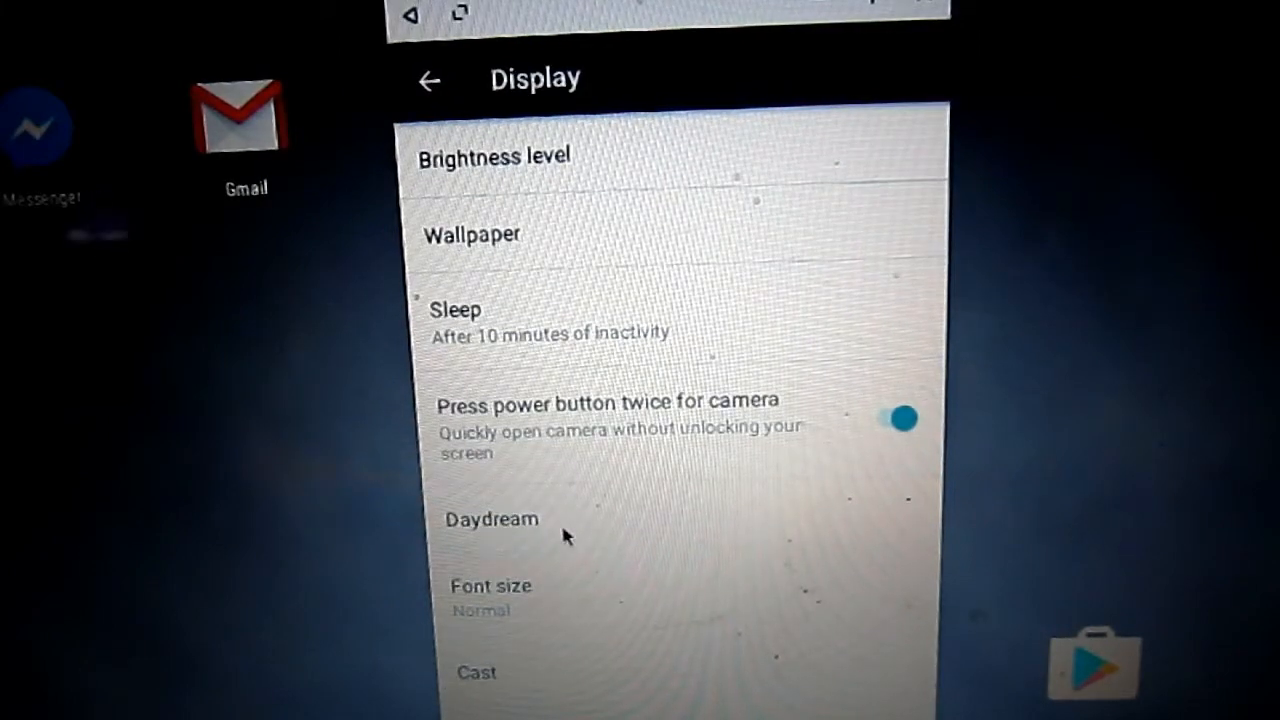
mouse_move(630, 525)
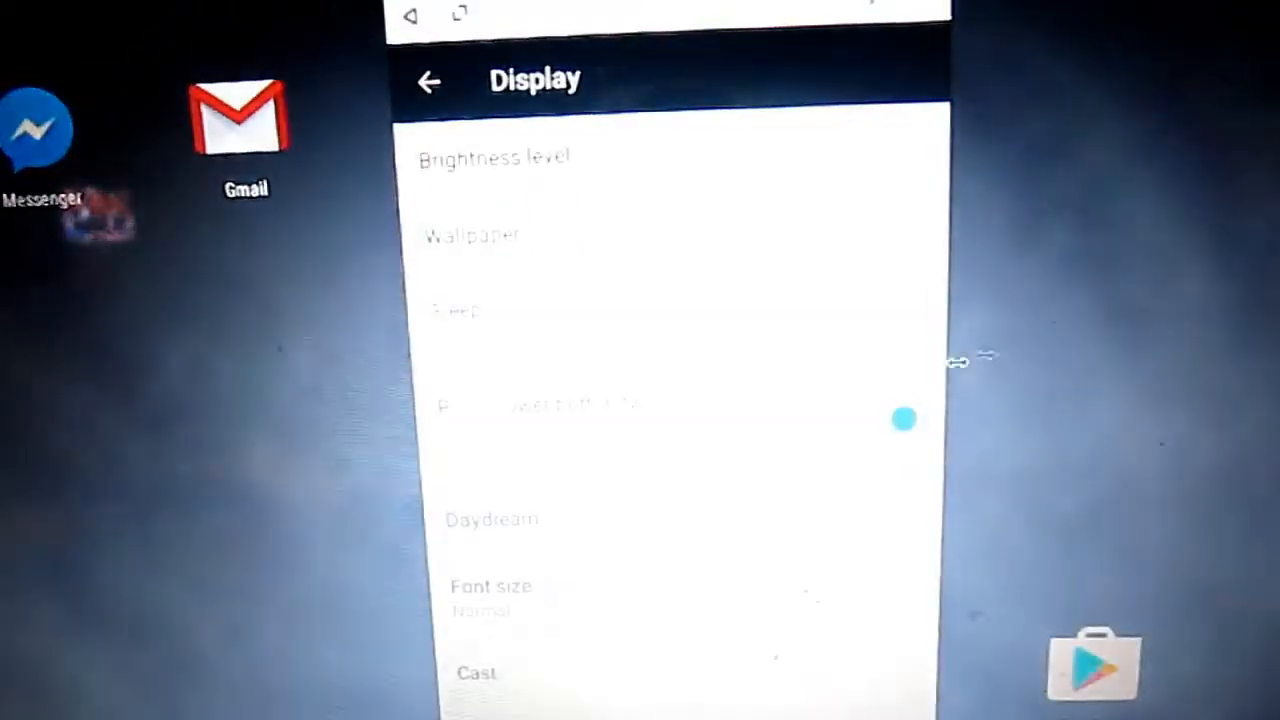
Step: View the Daydream screensaver options (Clock, Colors), then back out to the main Settings list
left_click(492, 518)
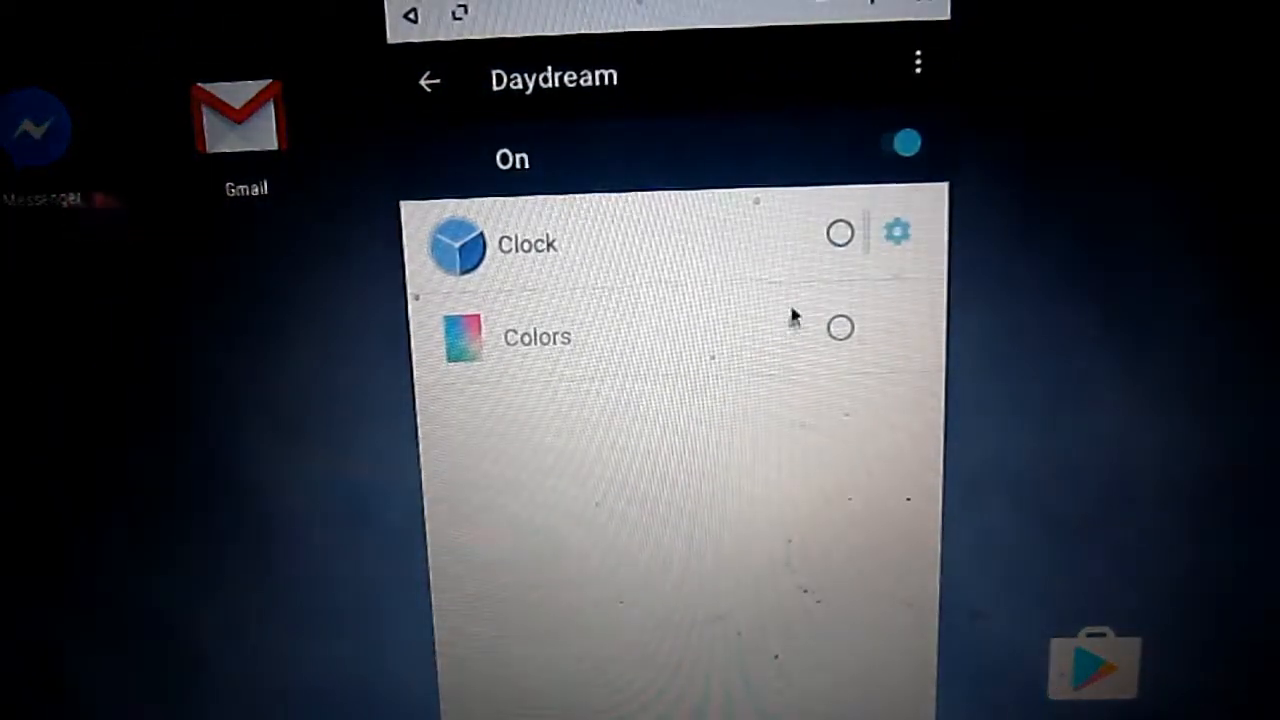
left_click(429, 81)
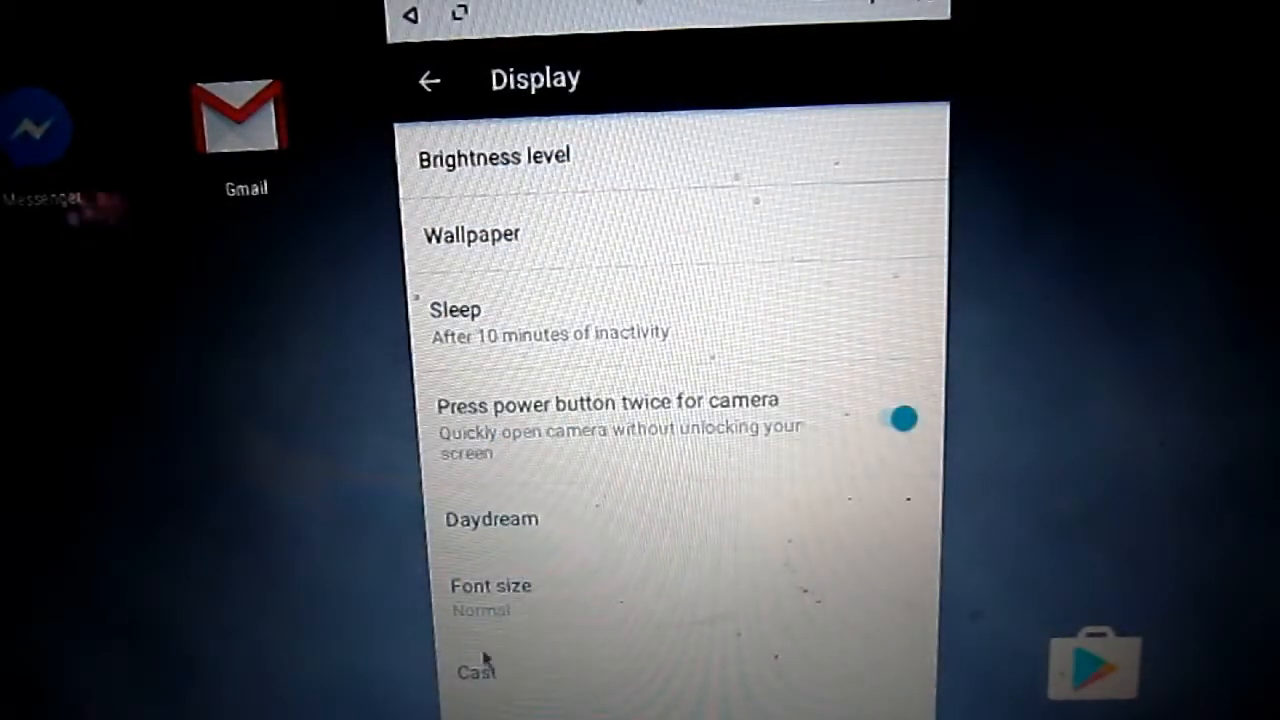
left_click(474, 671)
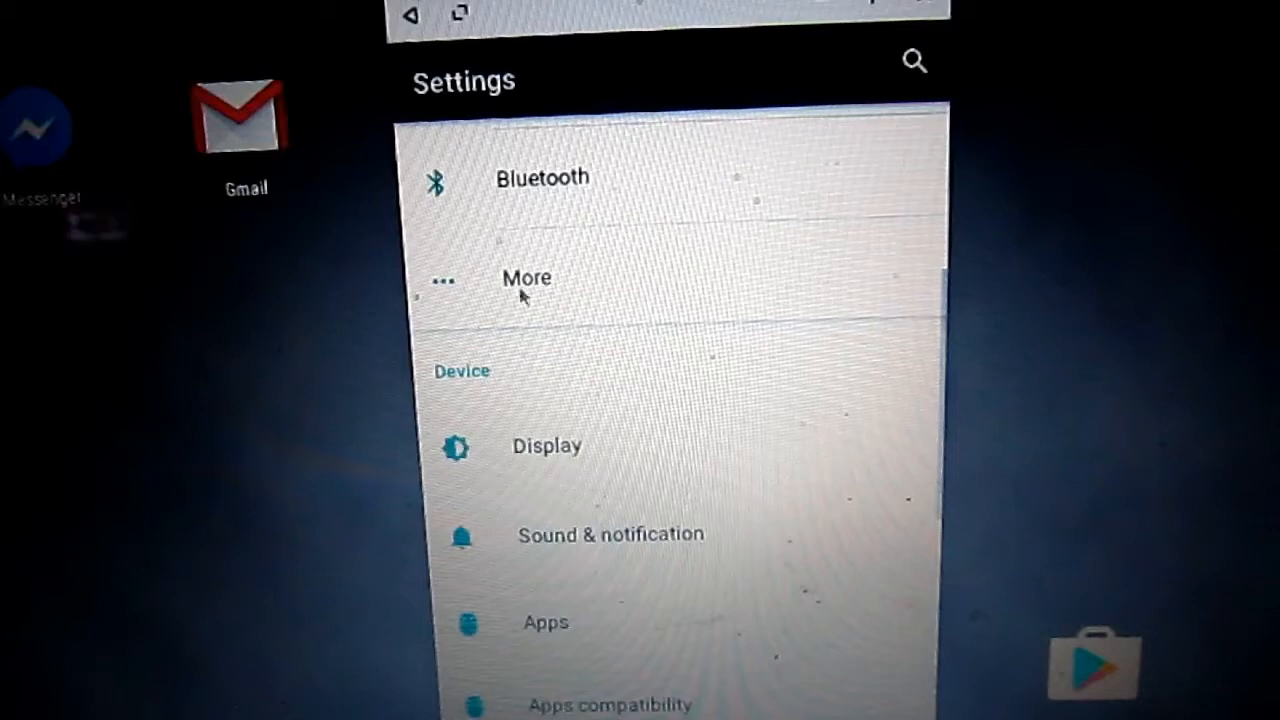
scroll("down", 3)
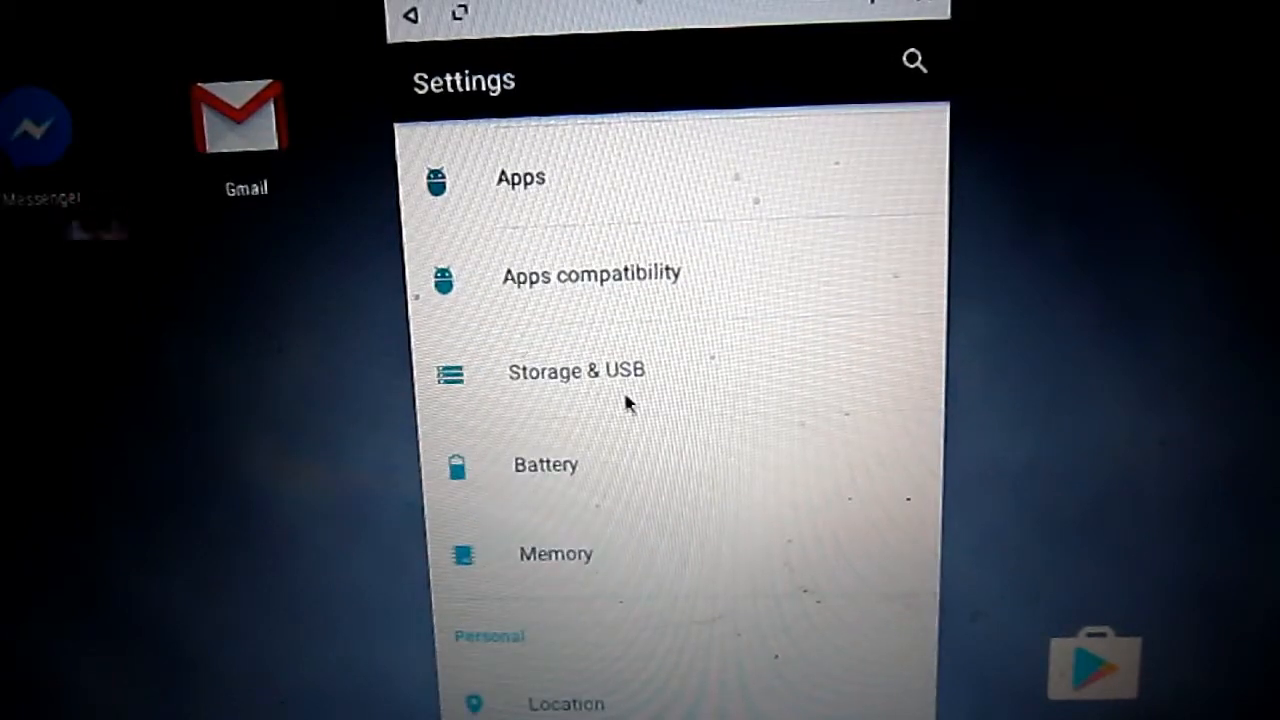
scroll("down", 3)
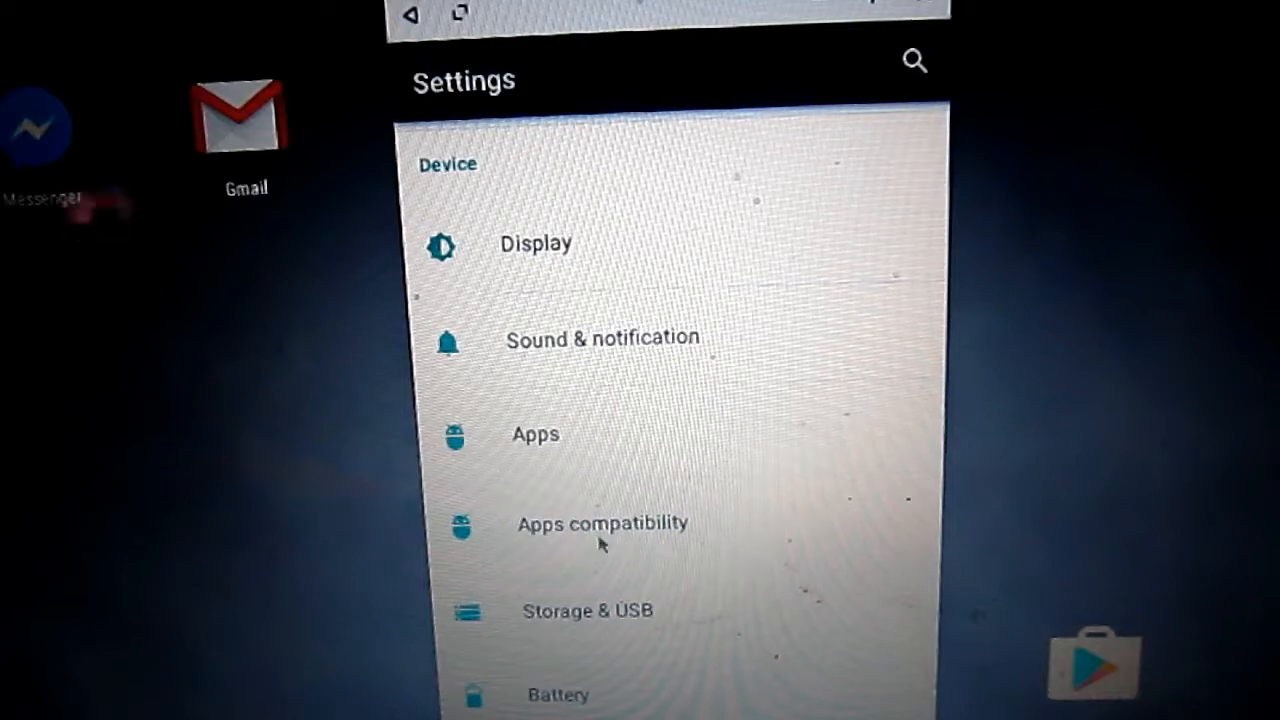
left_click(601, 523)
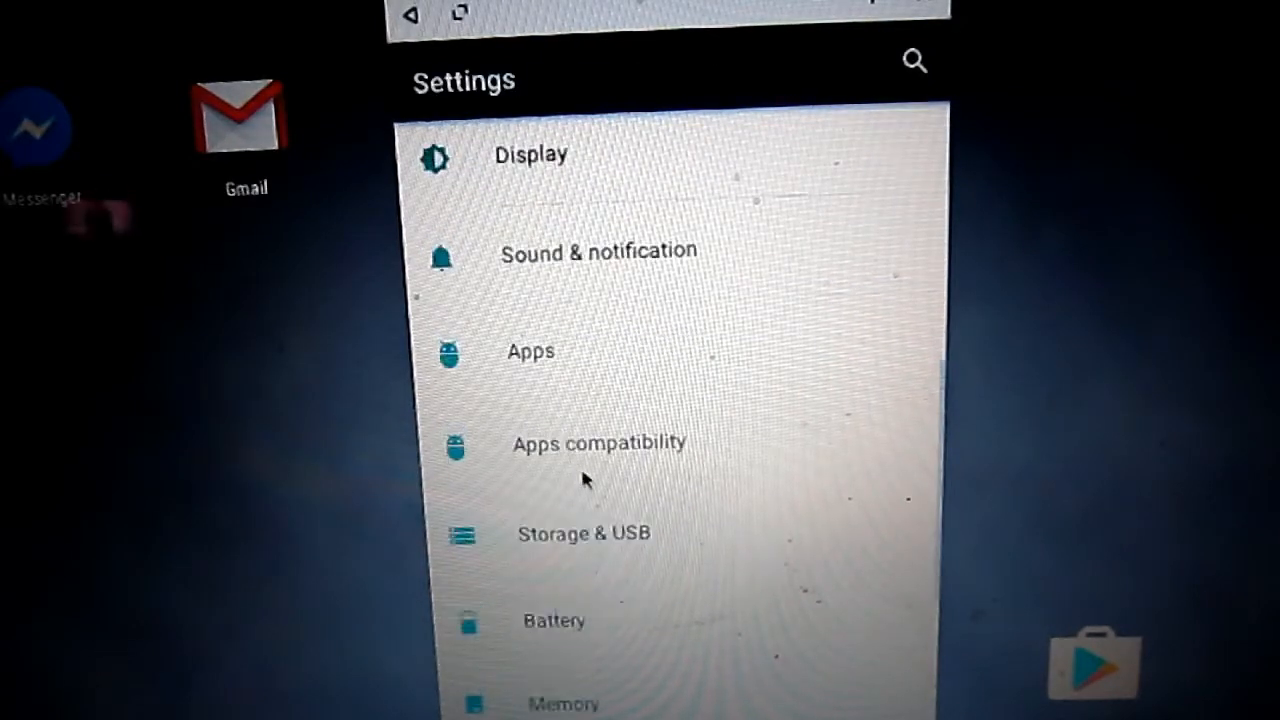
left_click(553, 620)
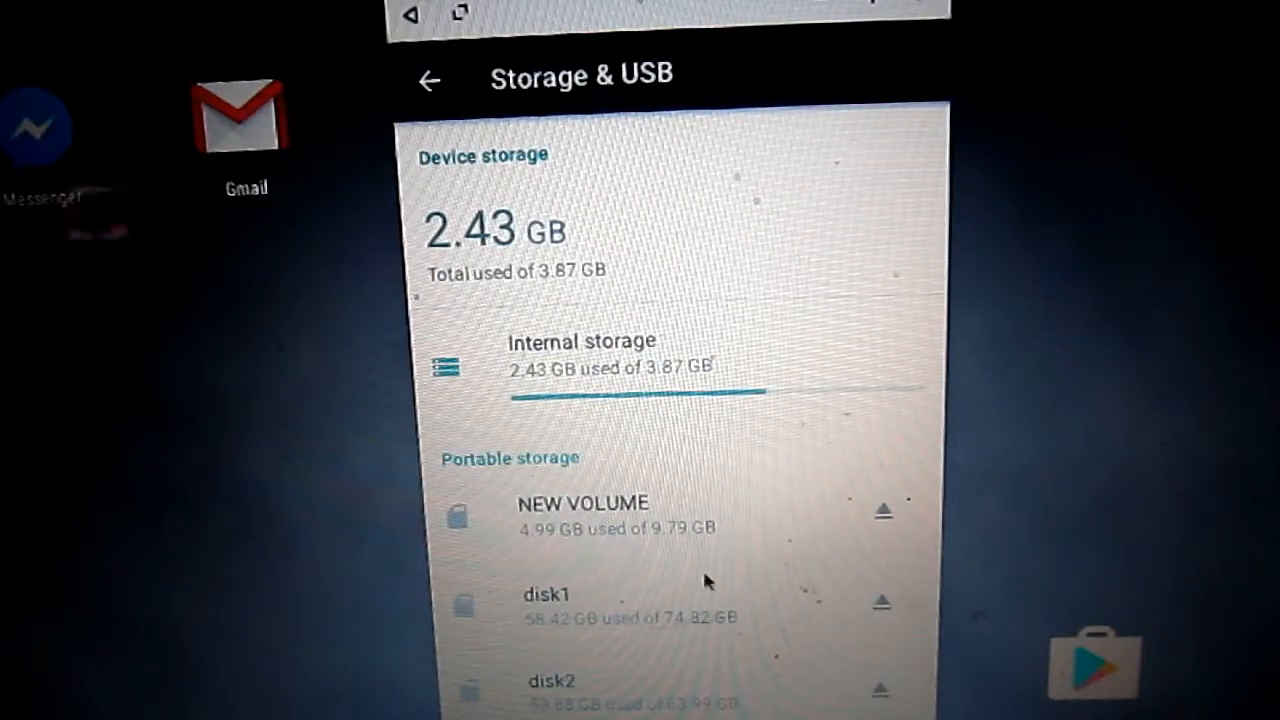
mouse_move(517, 413)
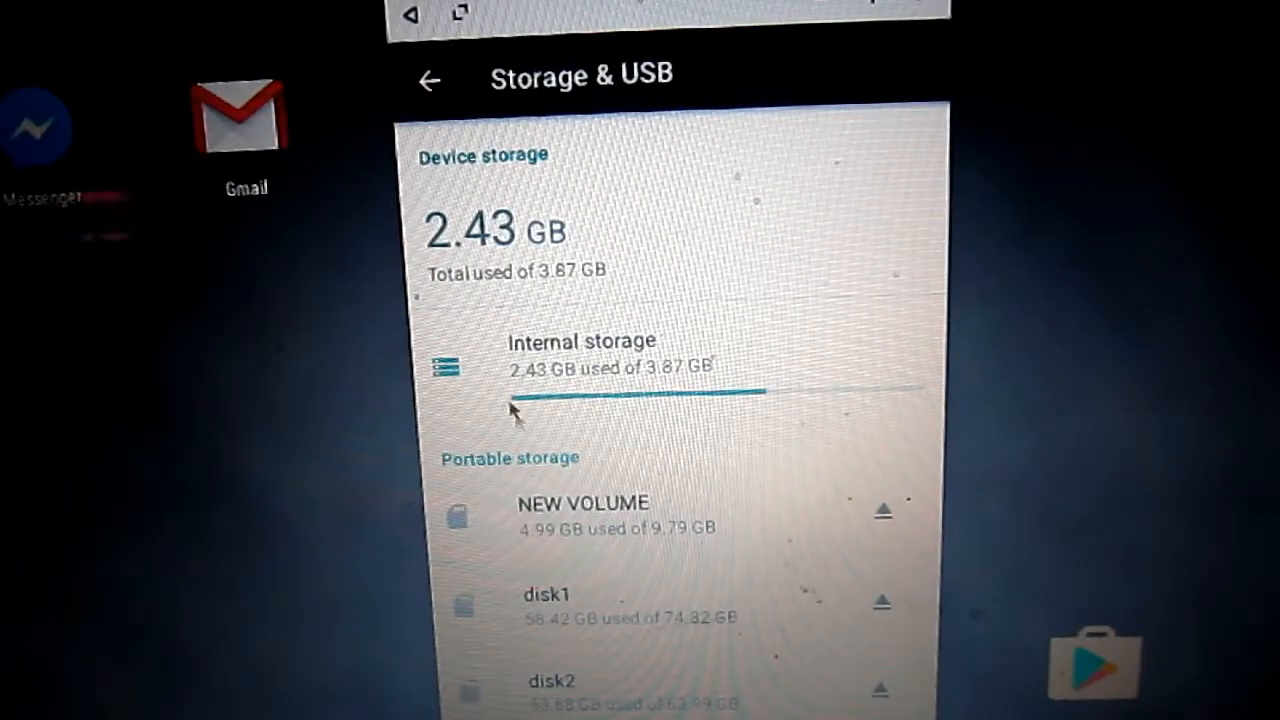
left_click(429, 79)
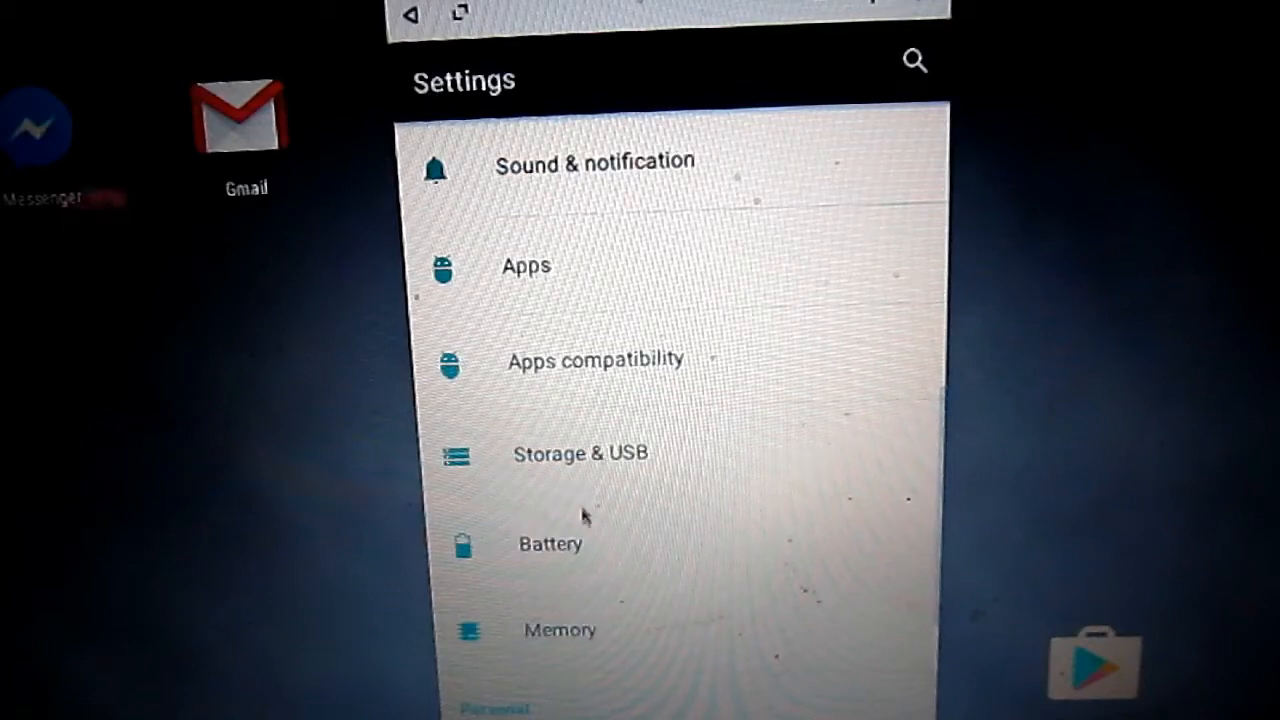
scroll("down", 3)
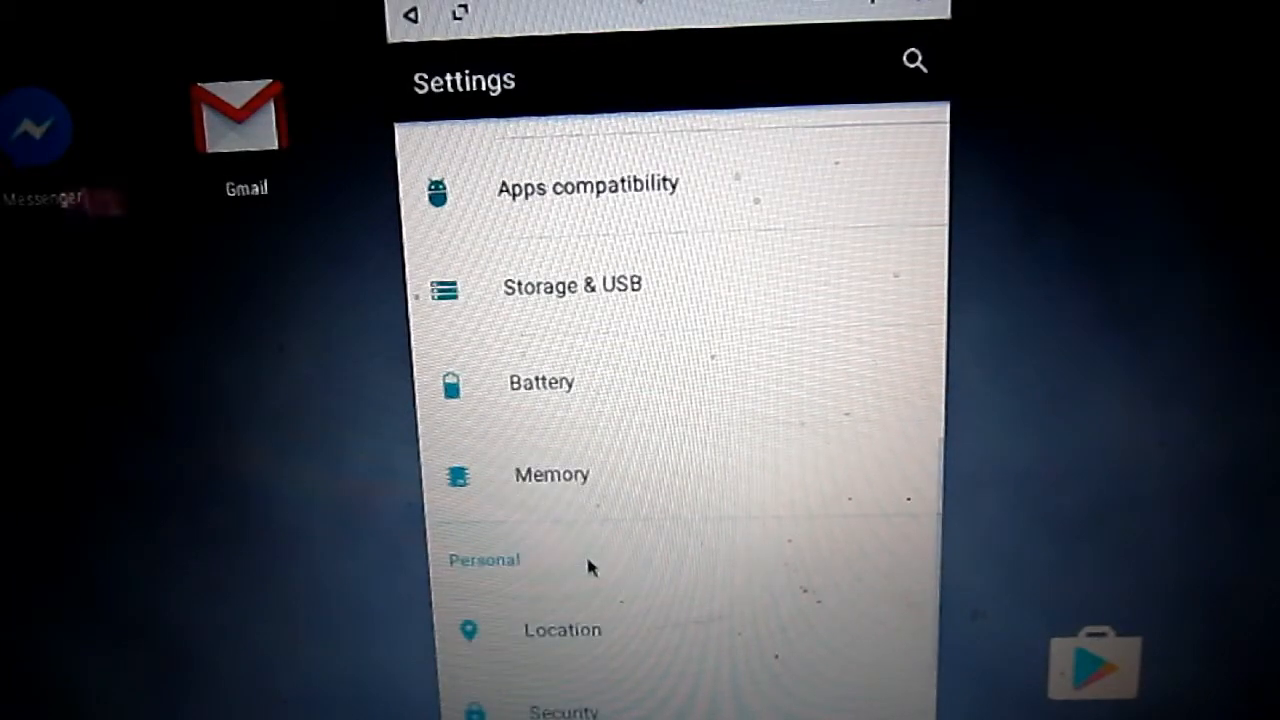
left_click(551, 474)
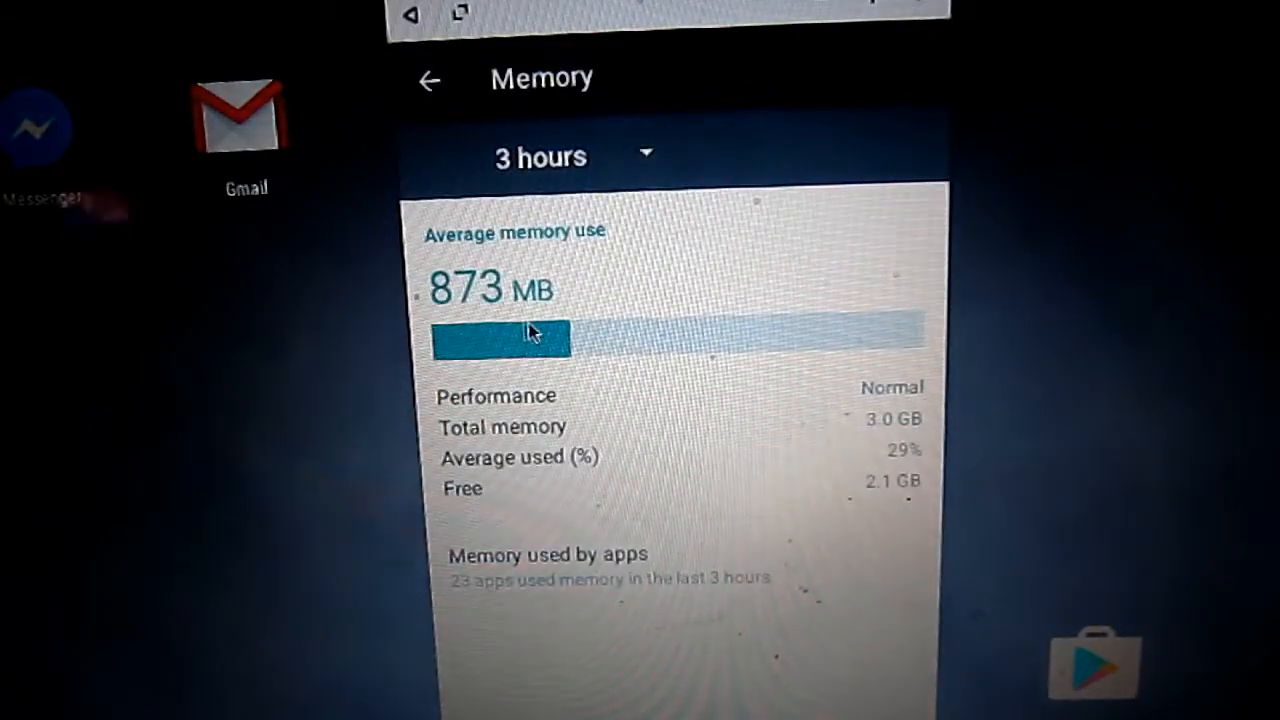
mouse_move(640, 270)
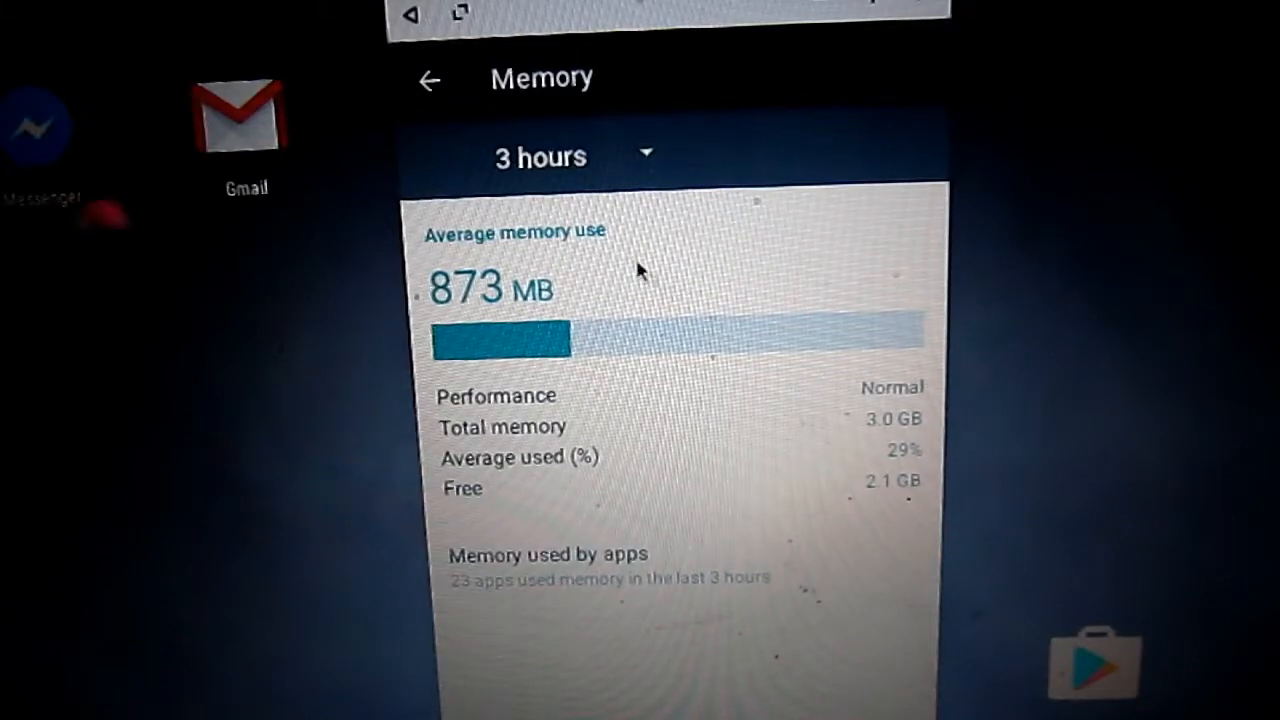
left_click(429, 79)
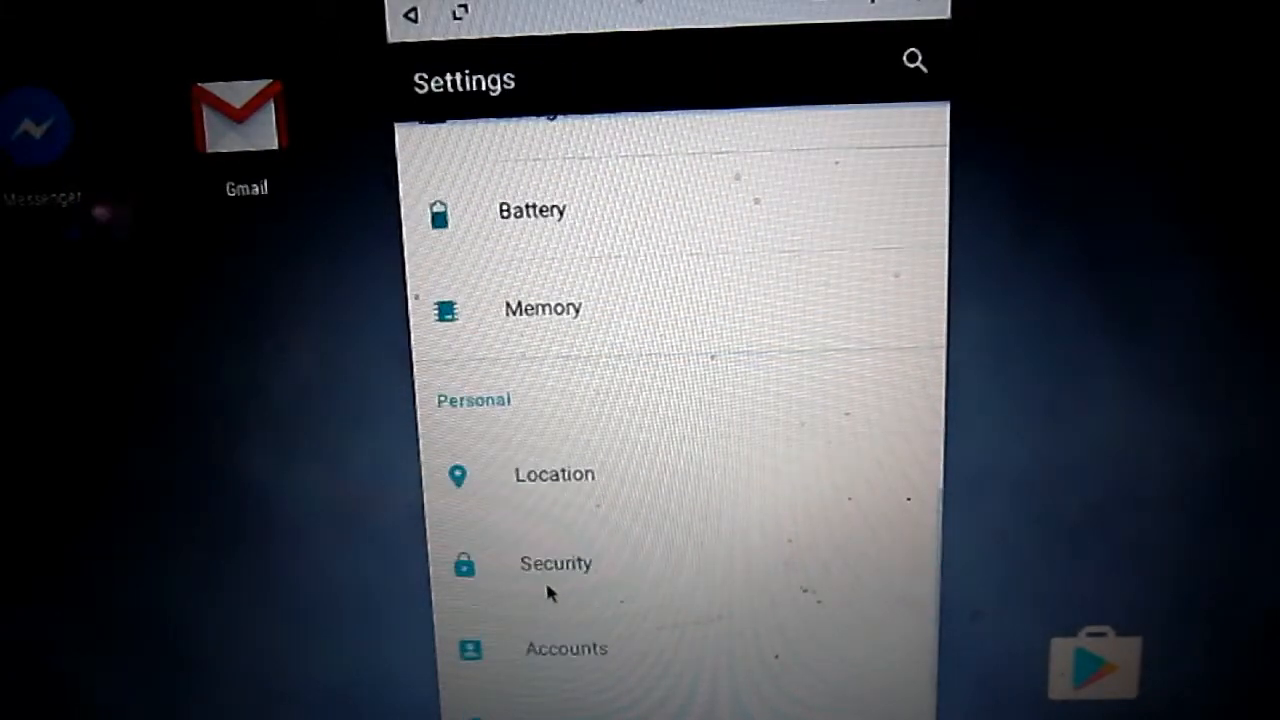
left_click(553, 474)
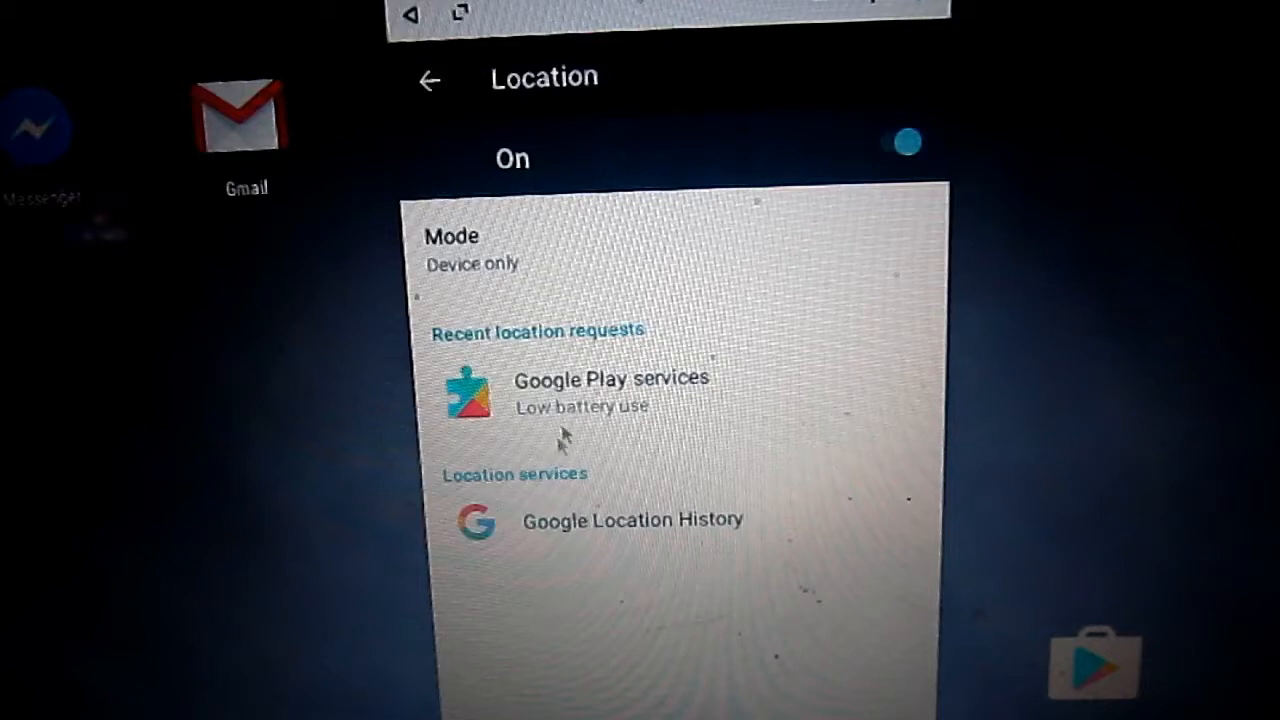
mouse_move(860, 268)
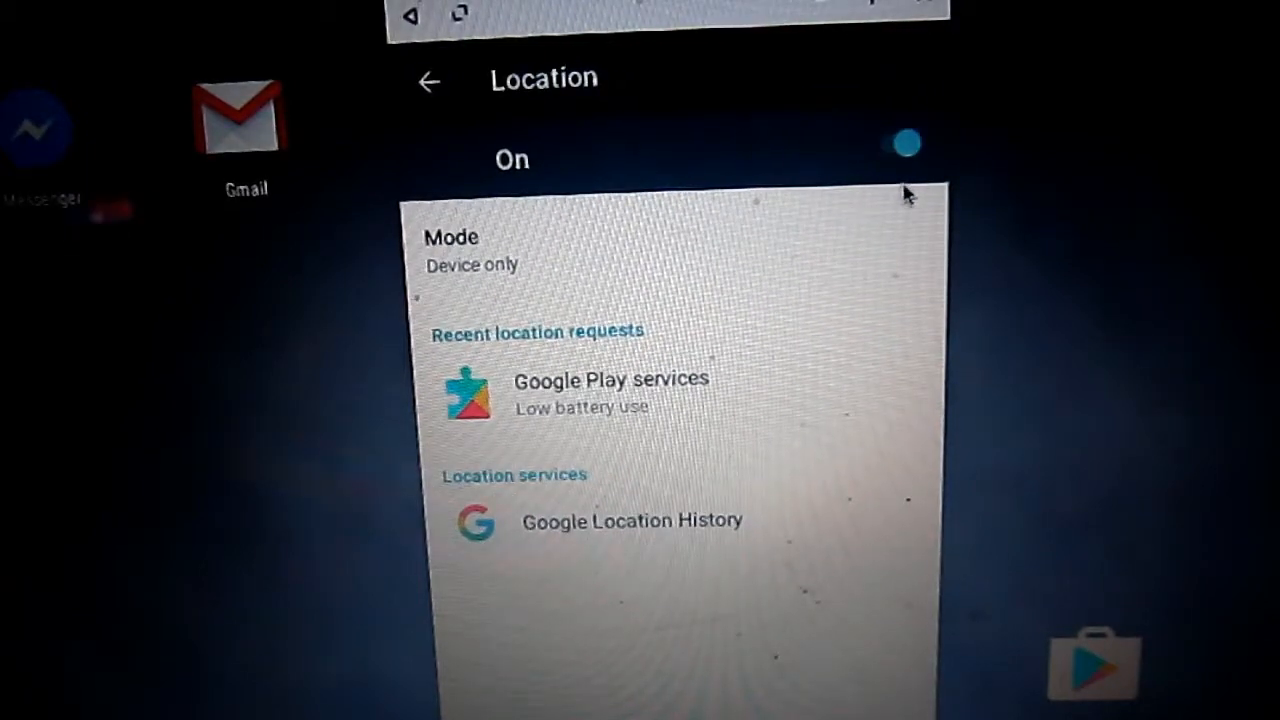
left_click(428, 81)
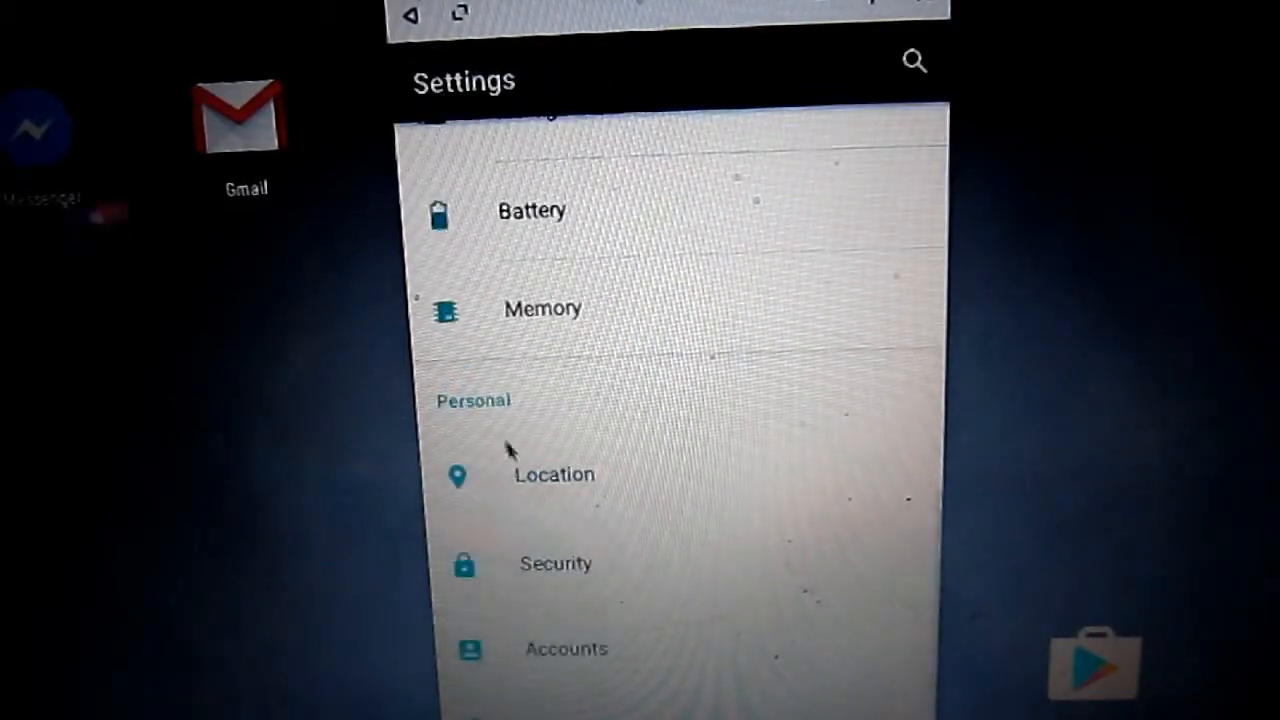
Step: Visit Security and Smart Lock, then view Date & time with automatic time on
left_click(555, 563)
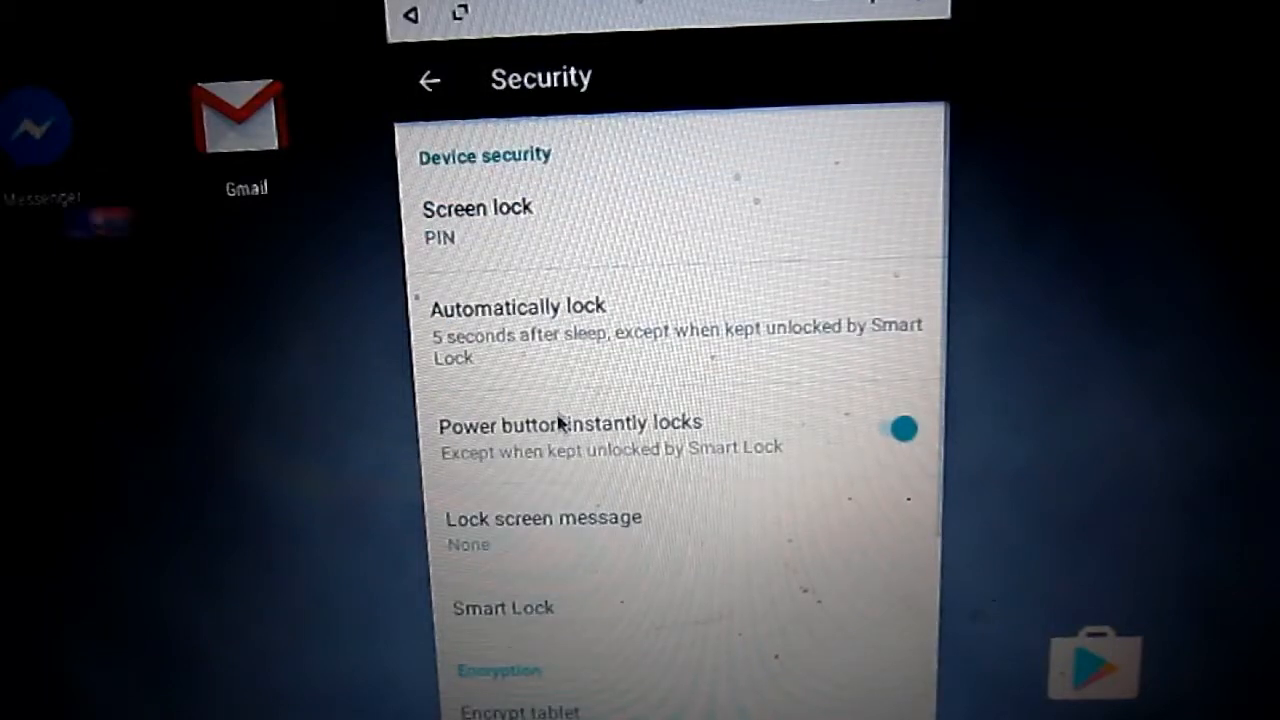
mouse_move(680, 555)
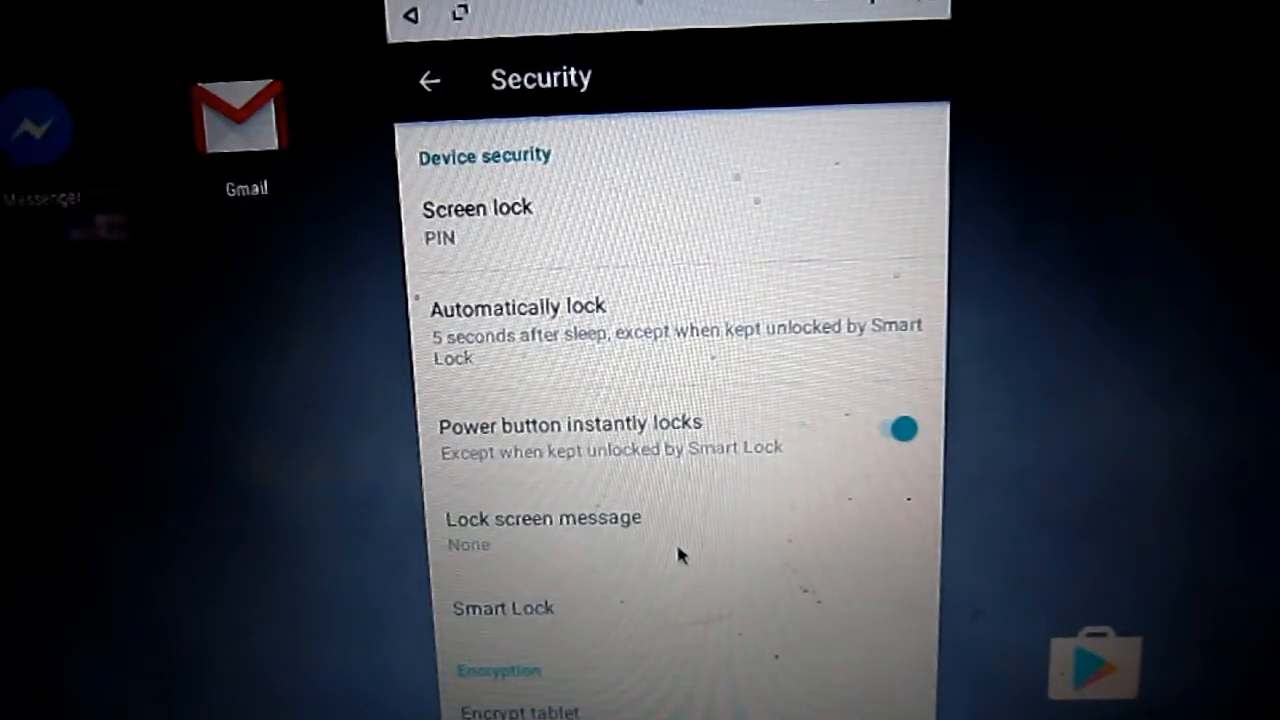
left_click(503, 608)
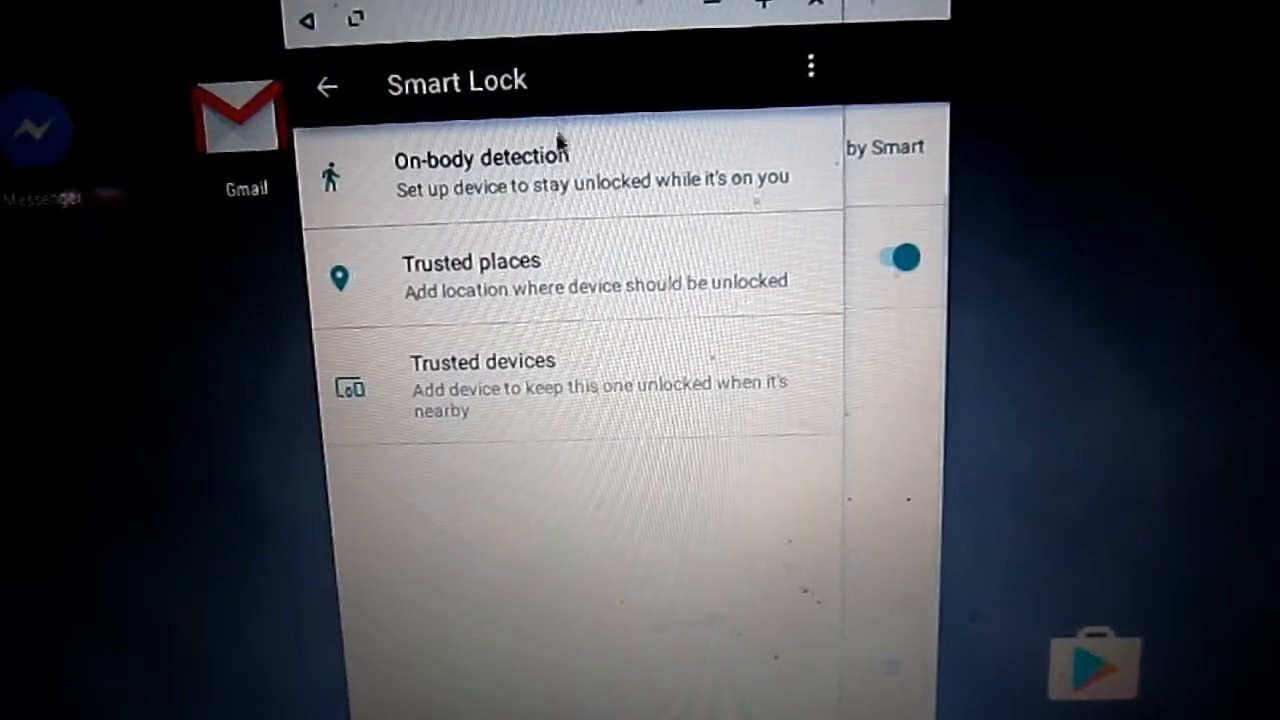
mouse_move(480, 435)
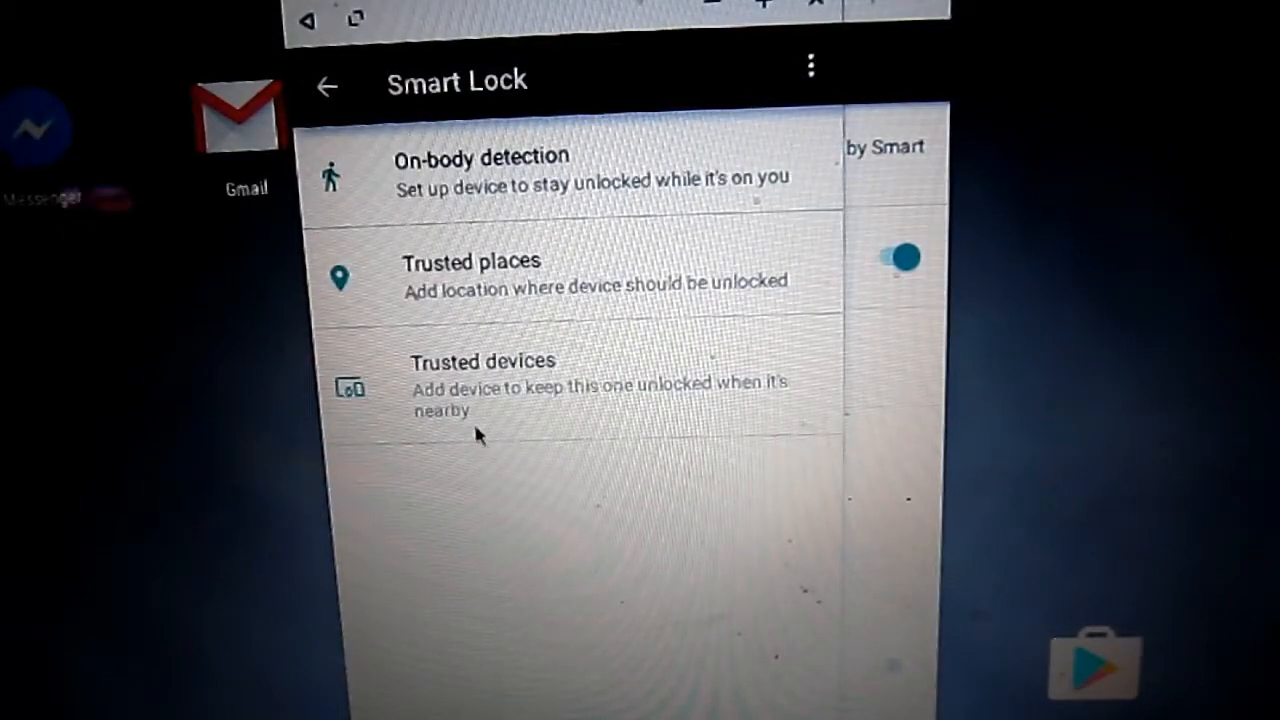
left_click(328, 84)
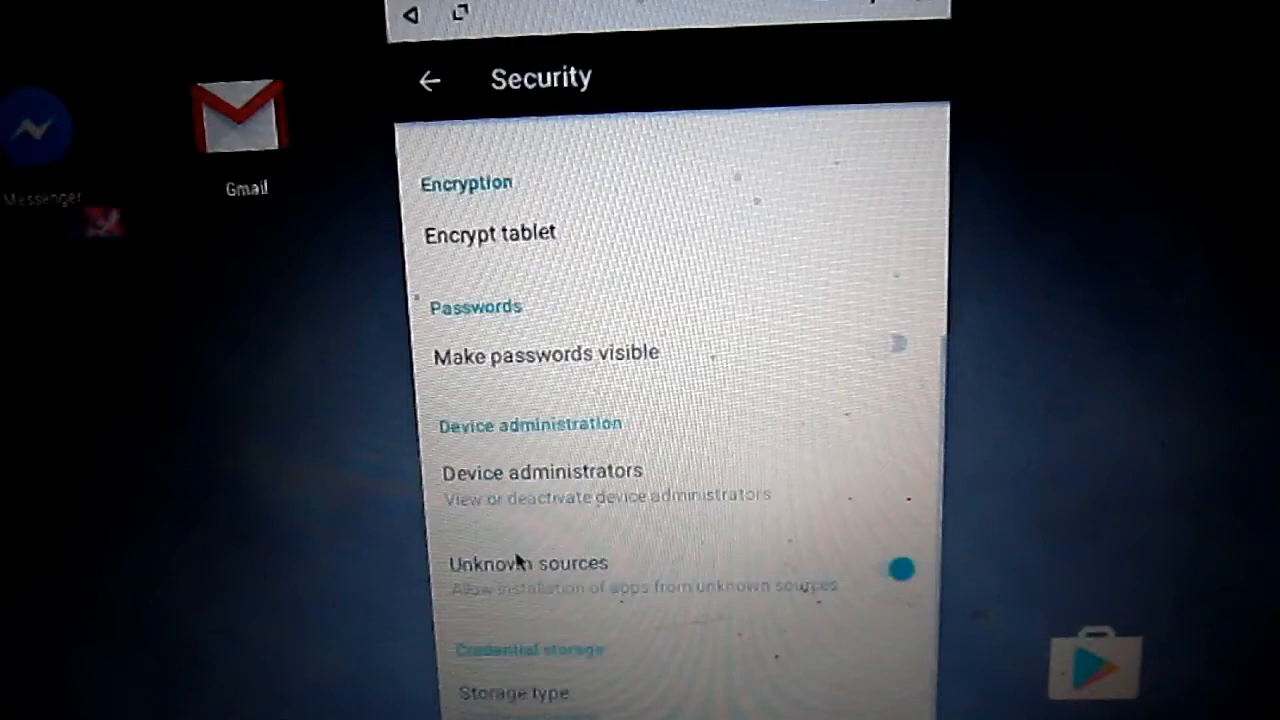
scroll("down", 3)
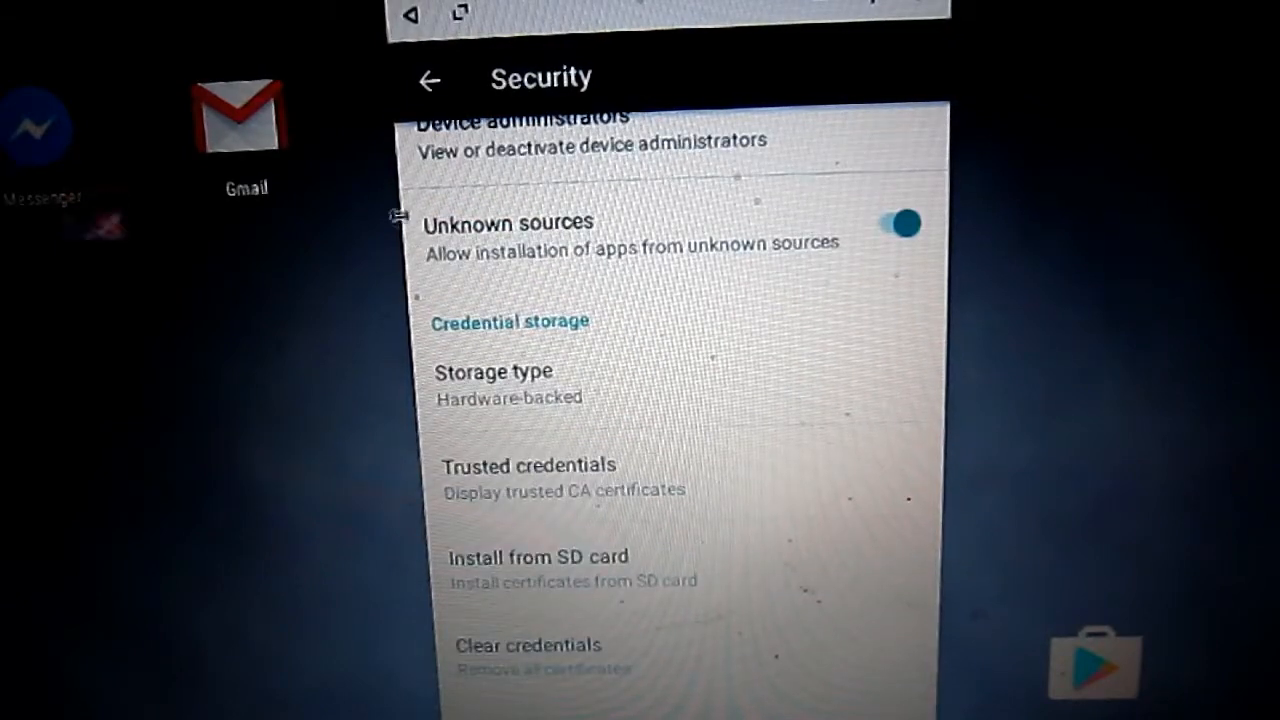
left_click(429, 79)
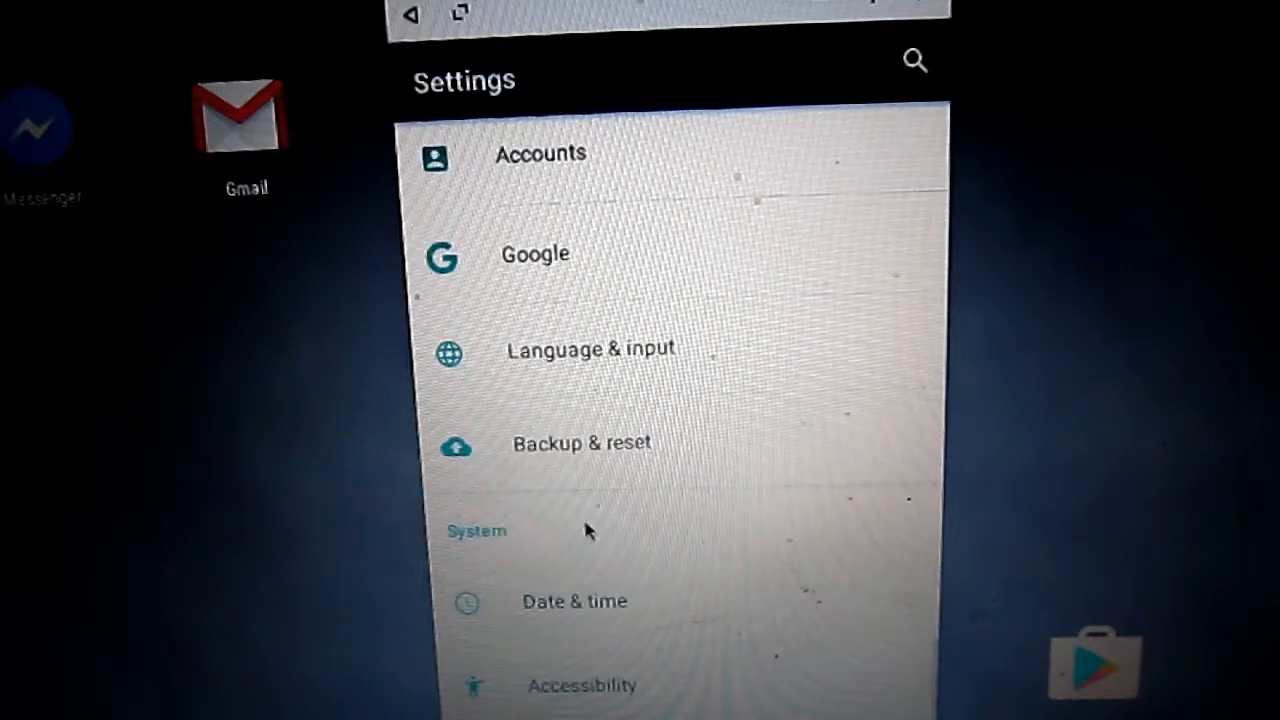
left_click(573, 601)
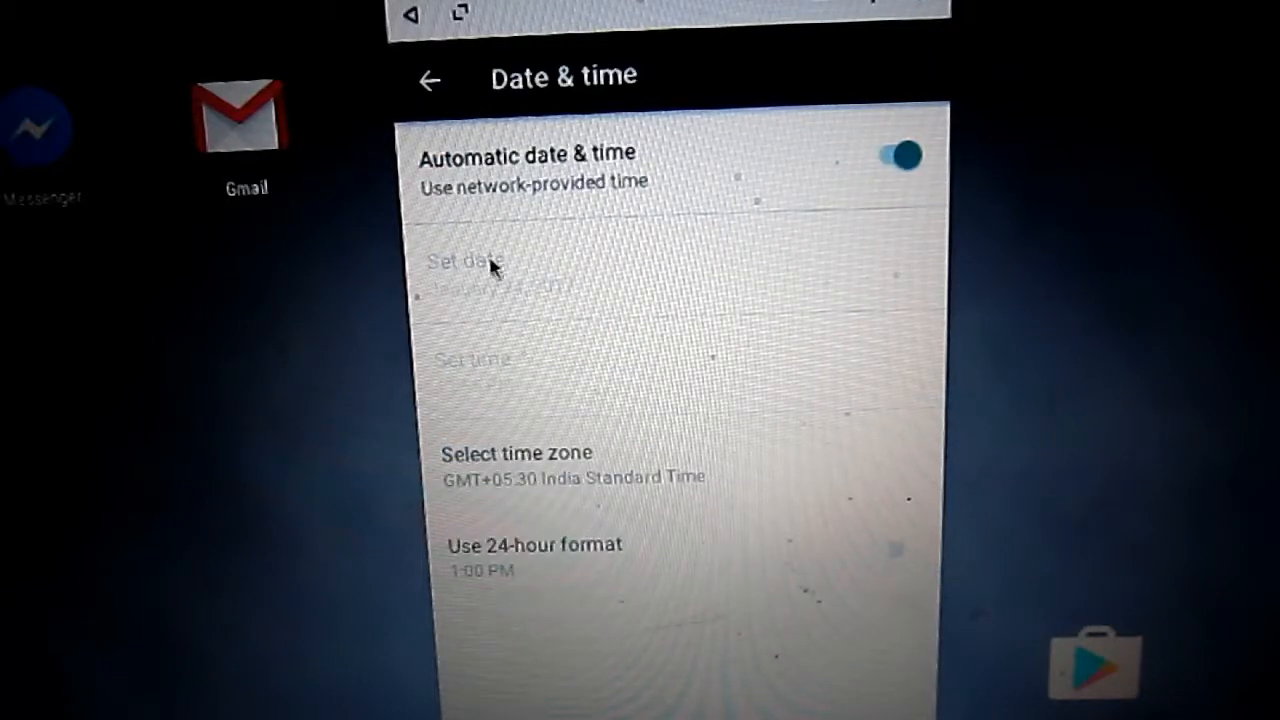
left_click(429, 79)
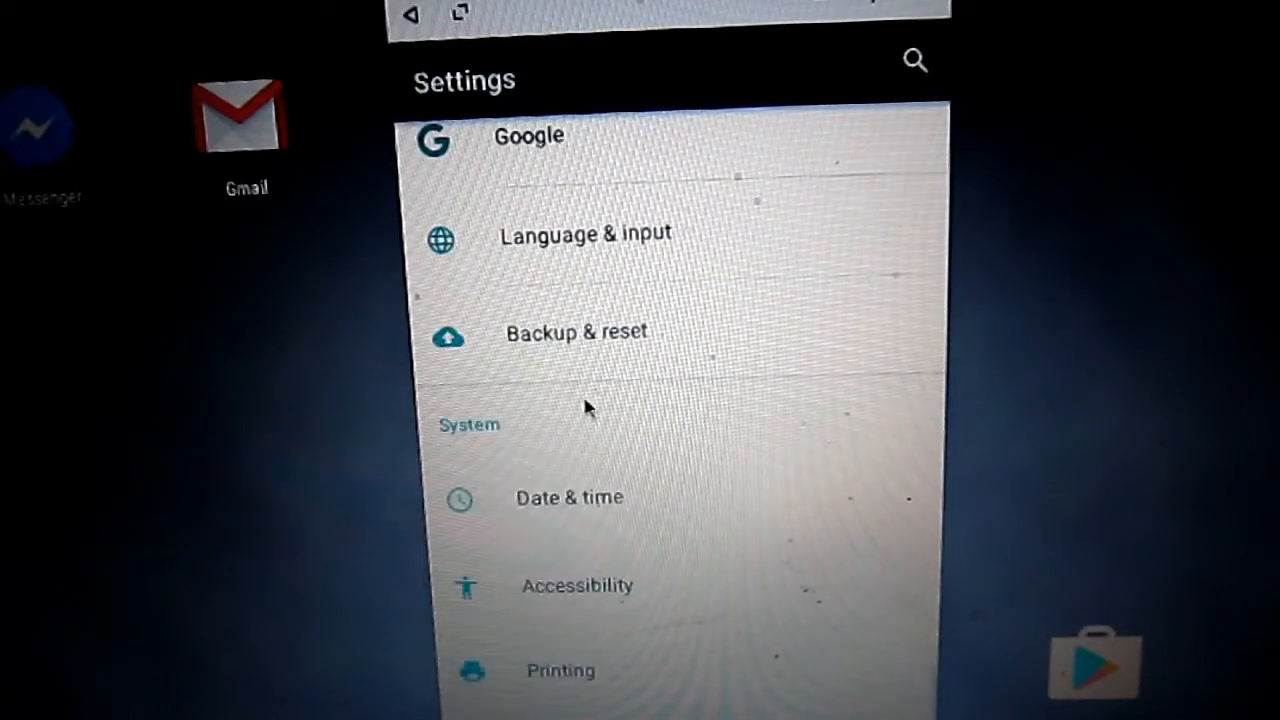
left_click(577, 585)
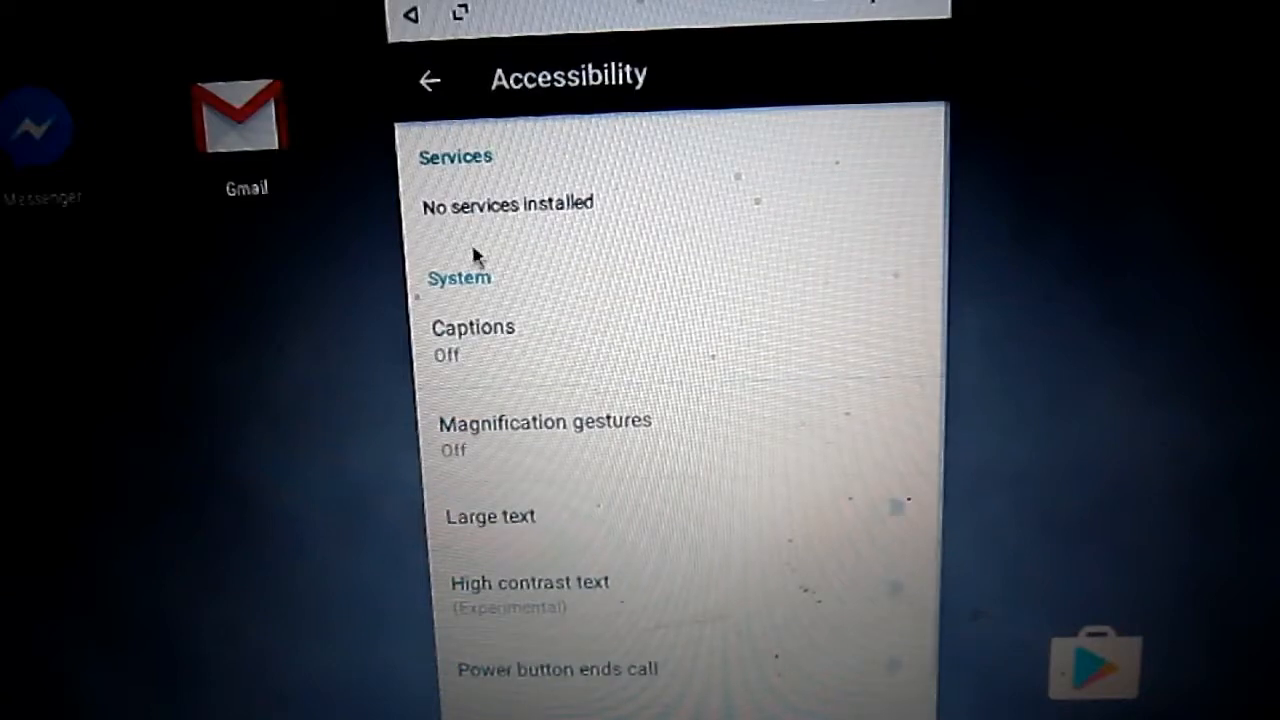
scroll("down", 3)
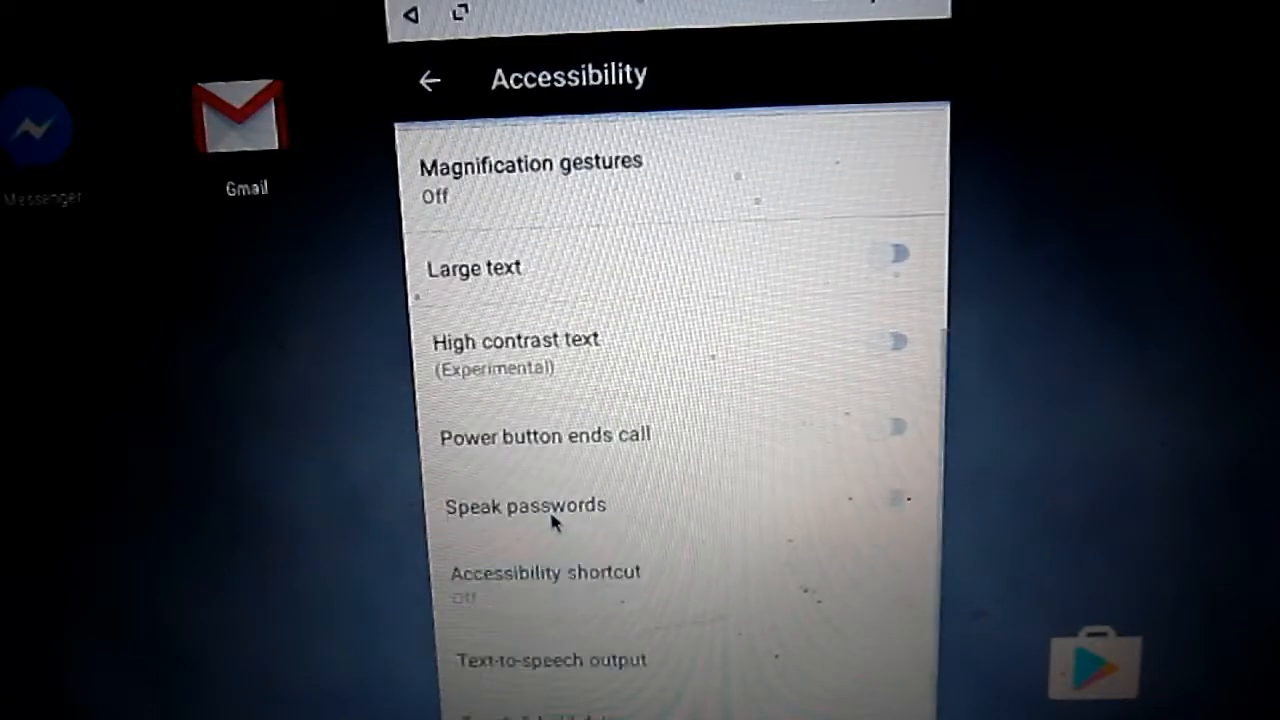
left_click(895, 255)
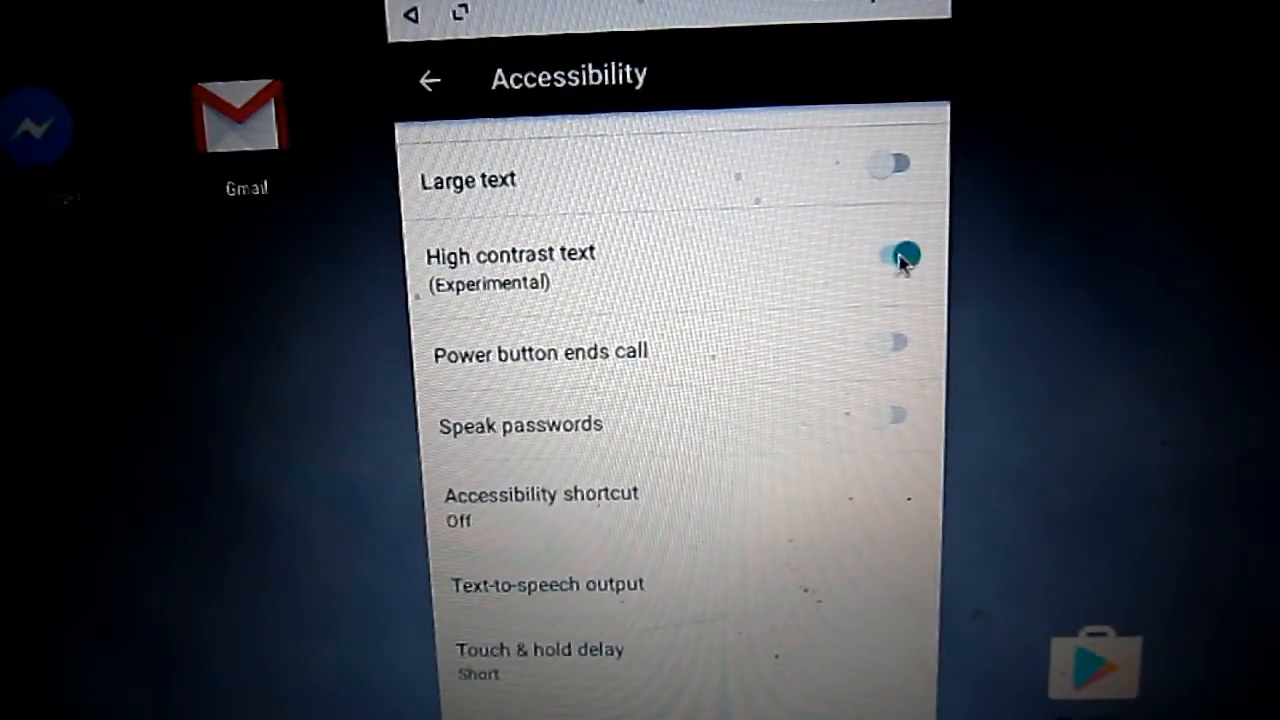
left_click(895, 256)
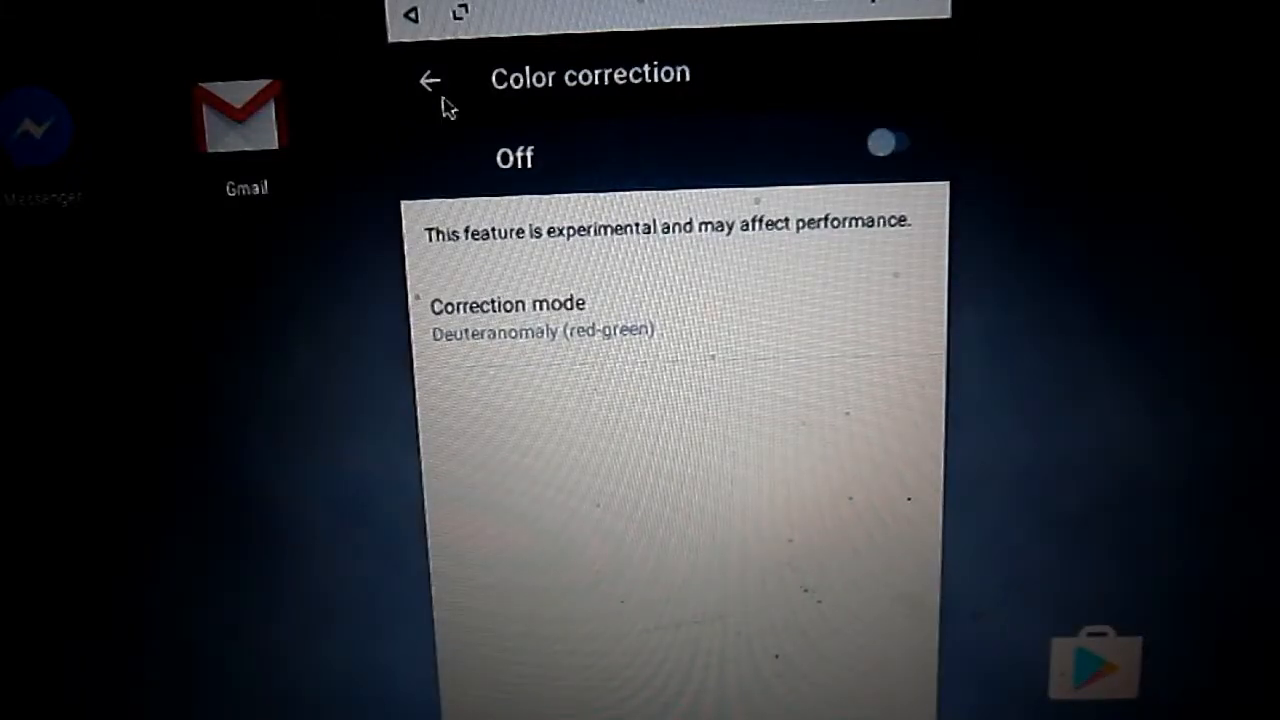
left_click(430, 80)
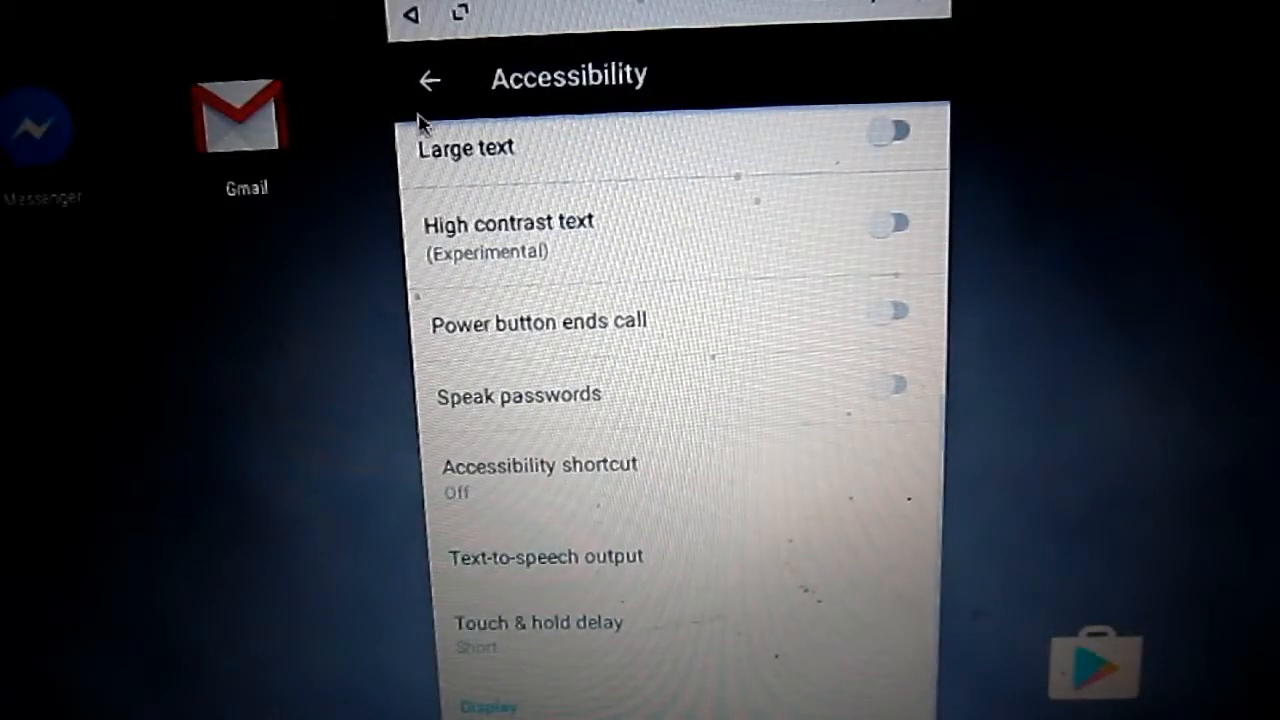
left_click(428, 79)
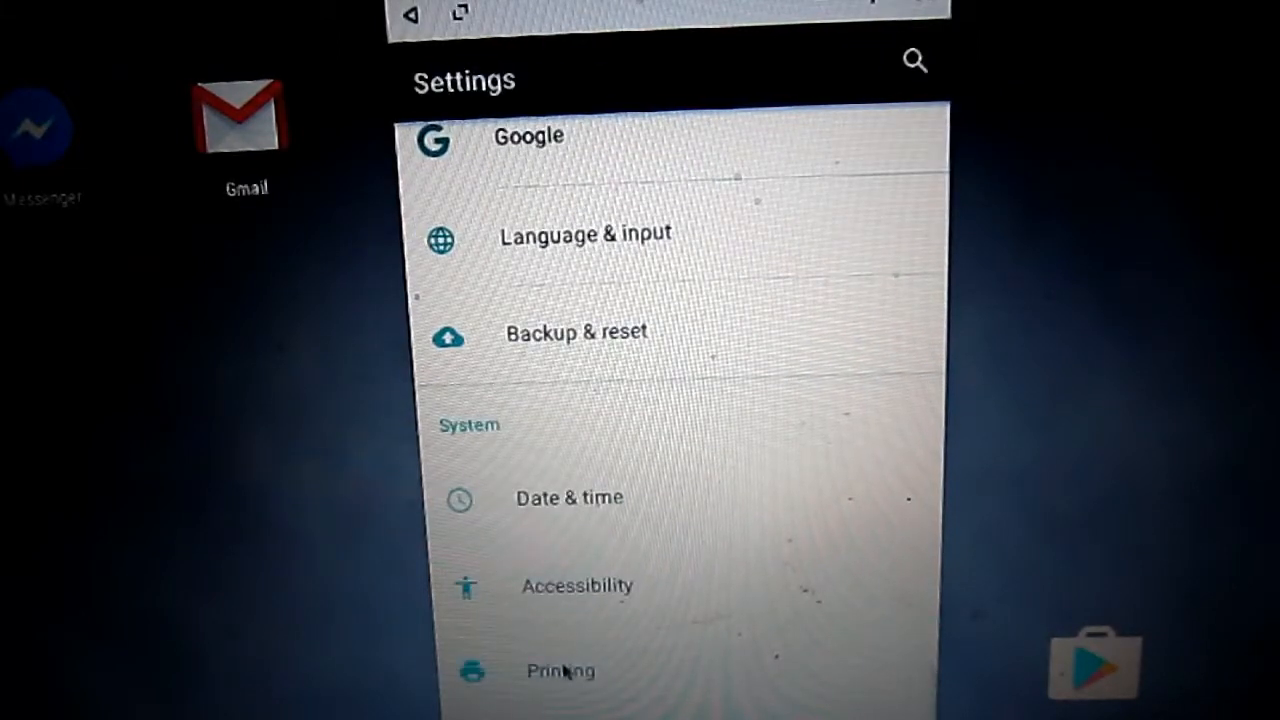
Step: View the Printing services (HP Inc., Canon, both off) and leave the page
left_click(560, 671)
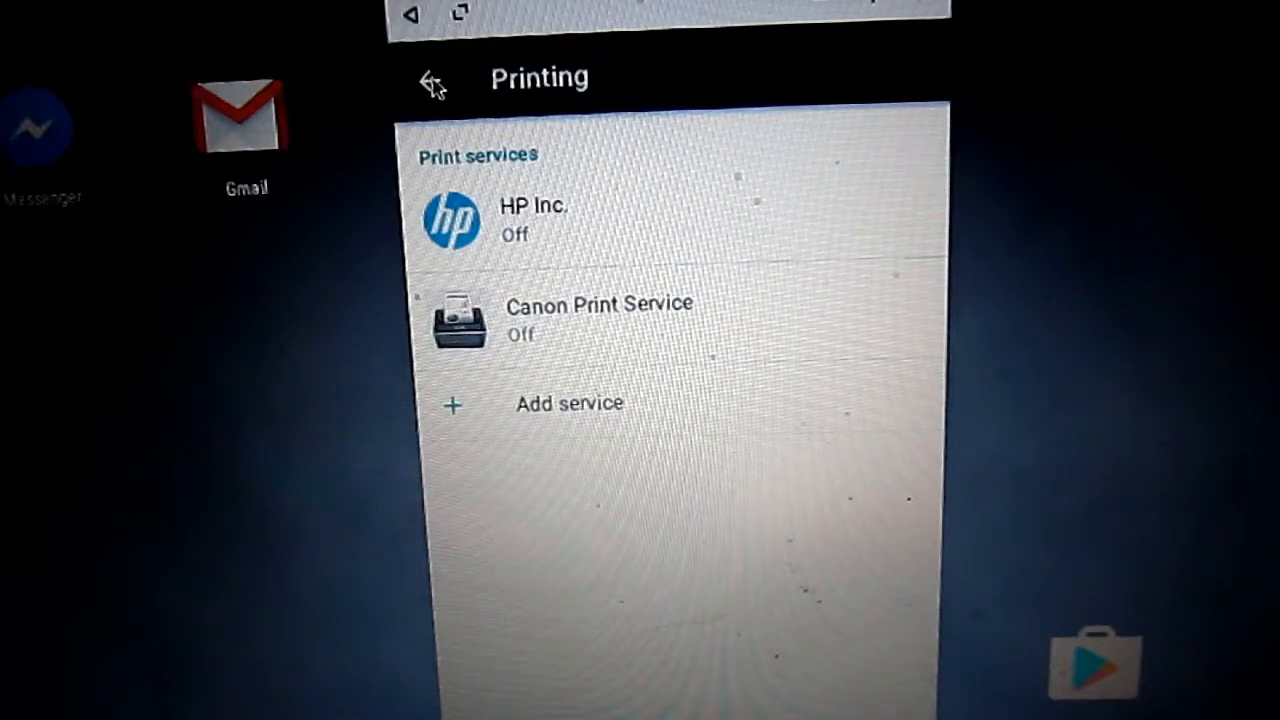
left_click(430, 80)
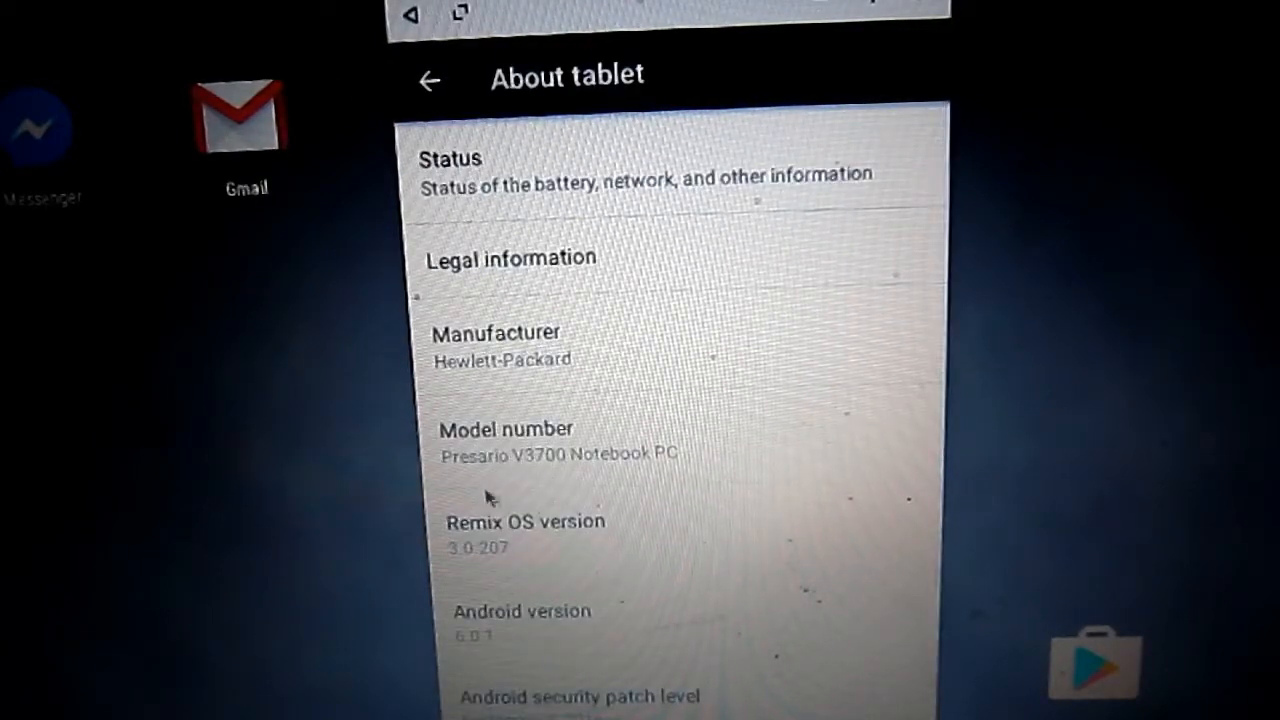
mouse_move(545, 533)
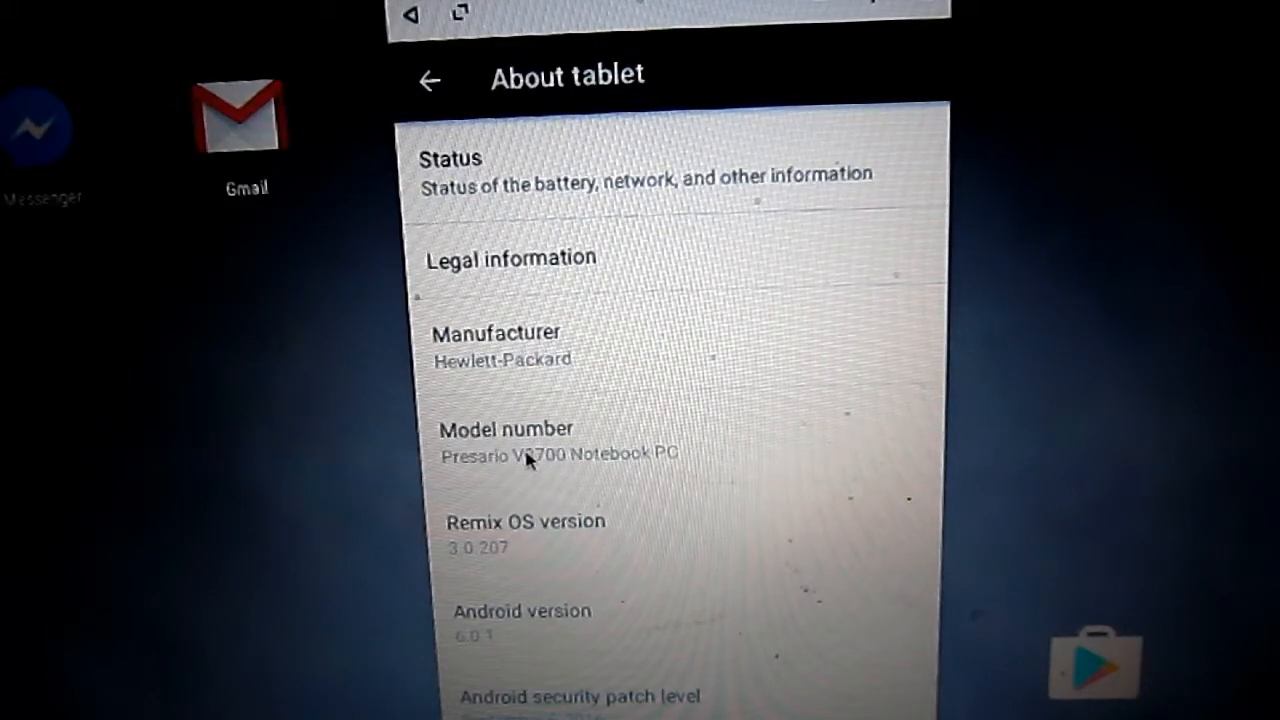
Step: Scroll About tablet through Android 6.0.1, kernel and build details, then enter Developer options
scroll("down", 3)
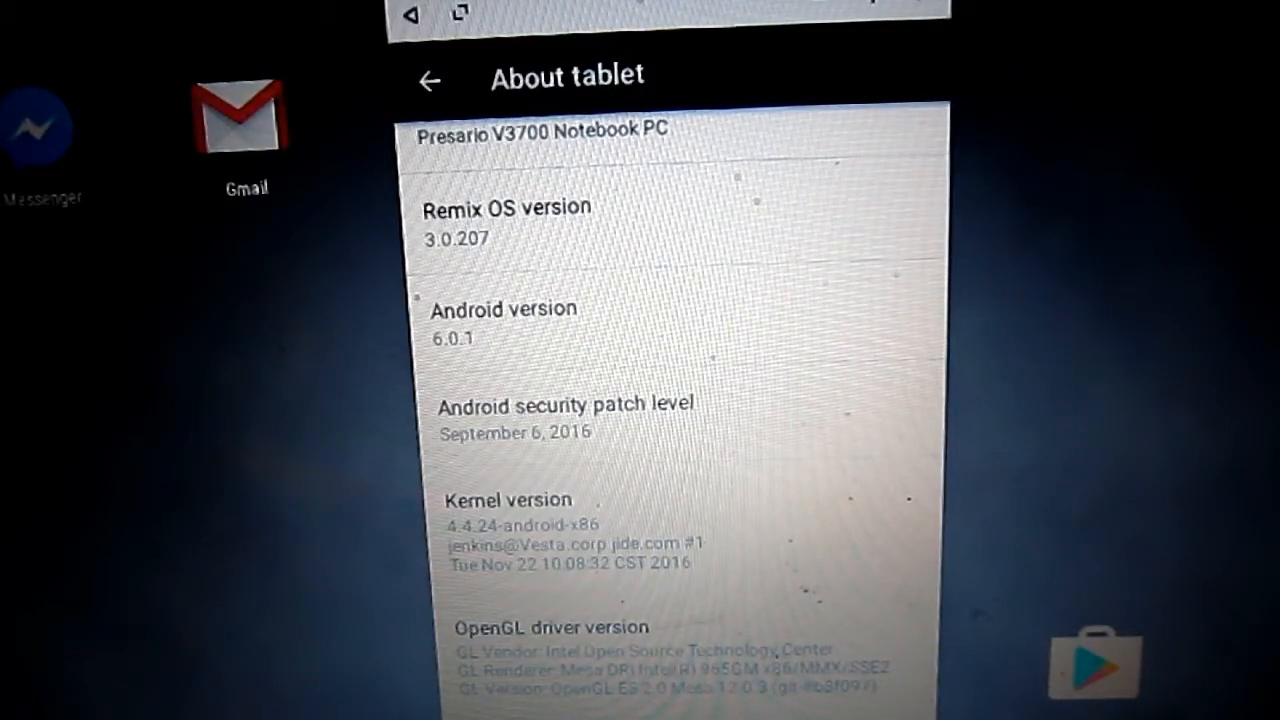
scroll("down", 3)
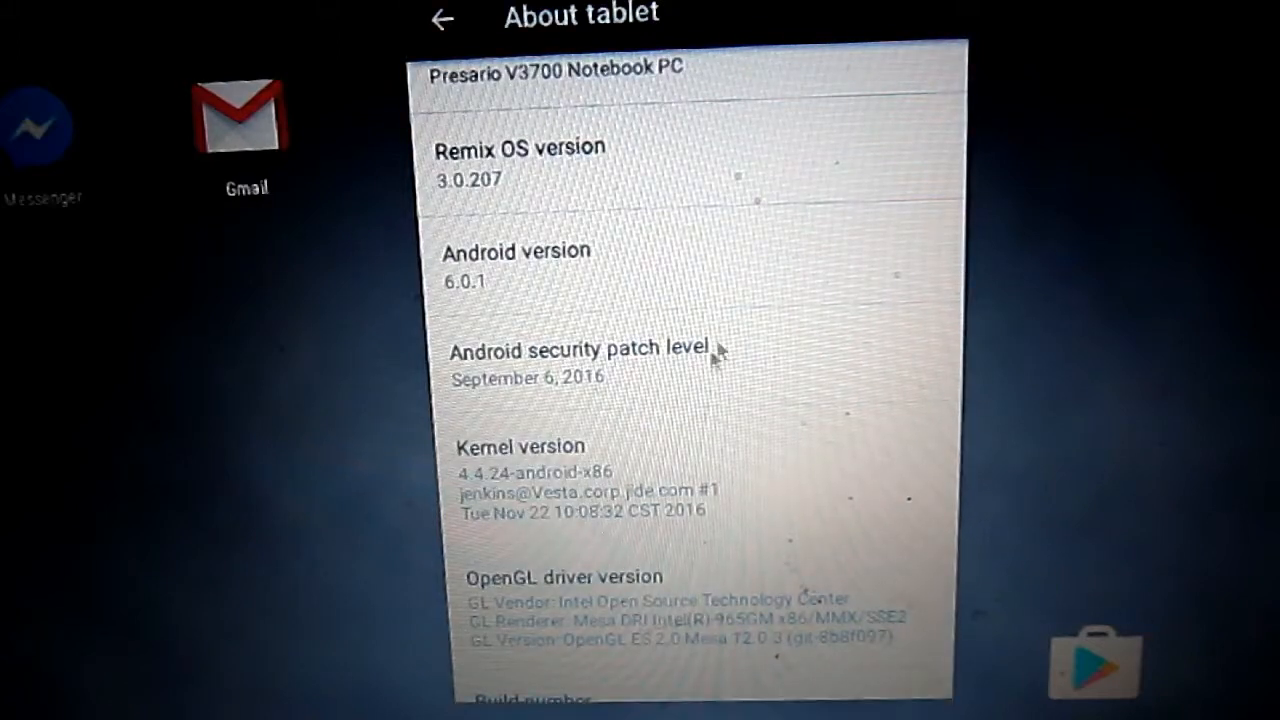
scroll("down", 3)
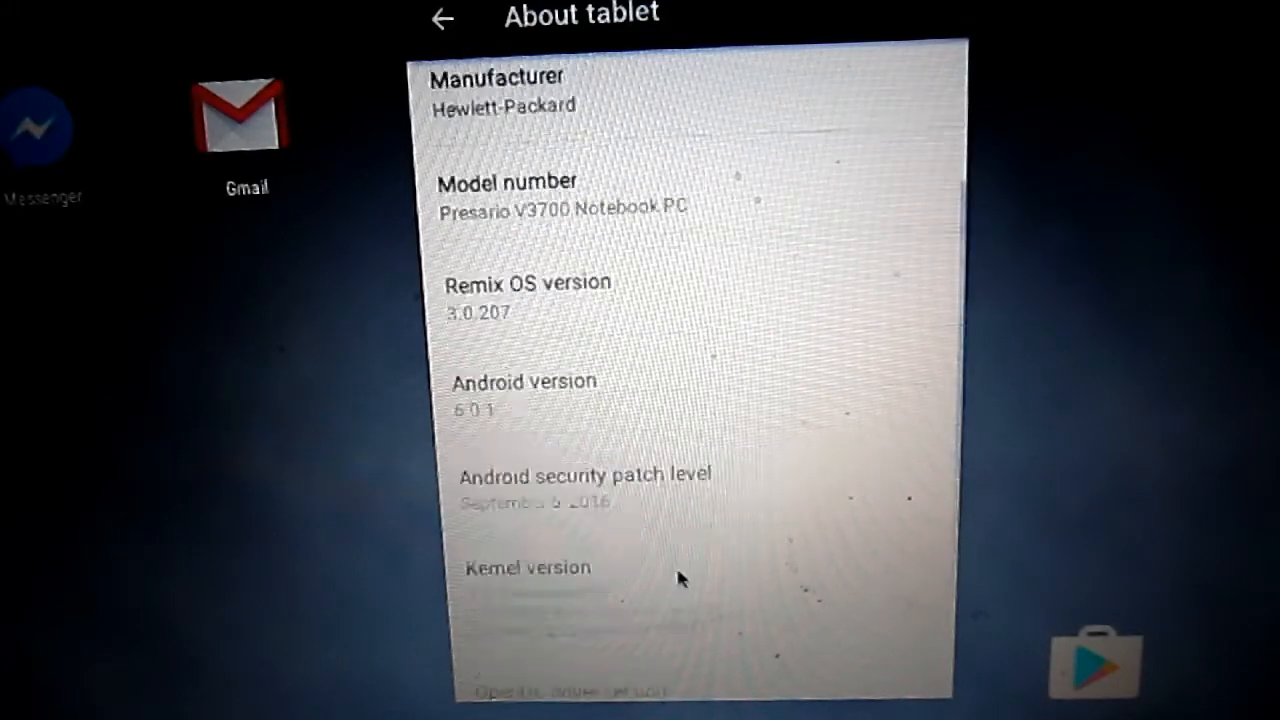
scroll("down", 3)
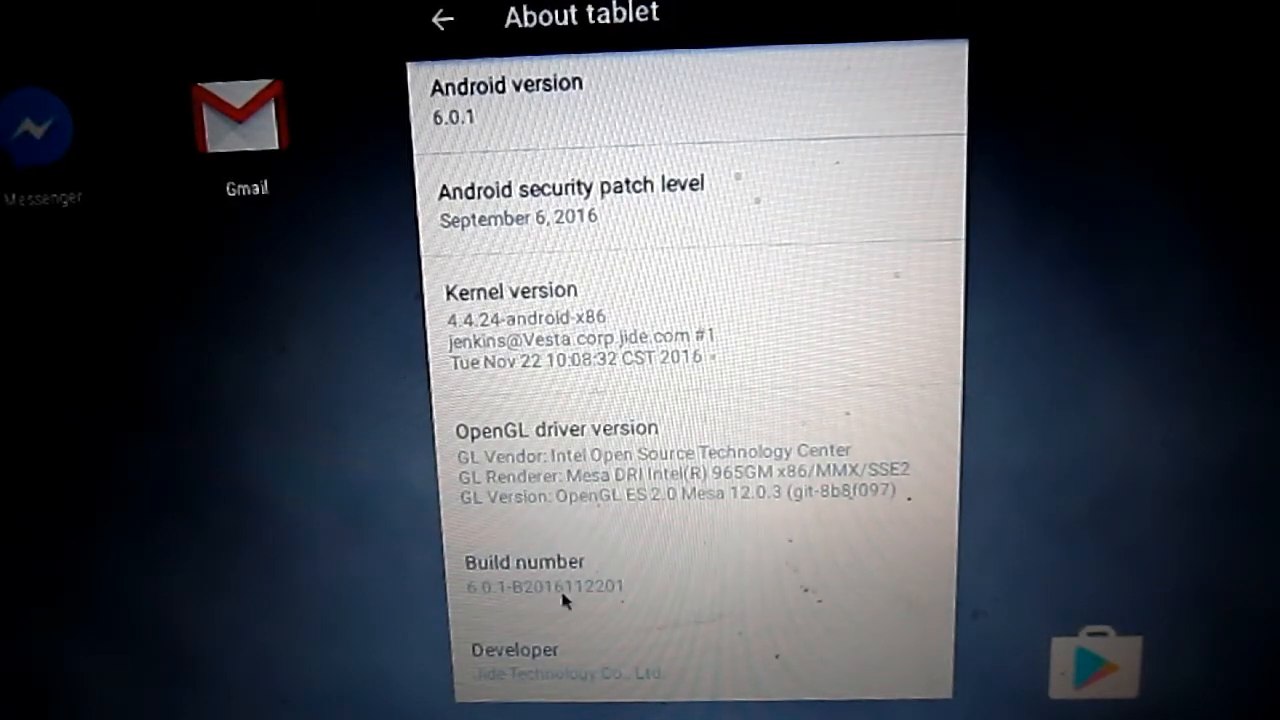
left_click(442, 18)
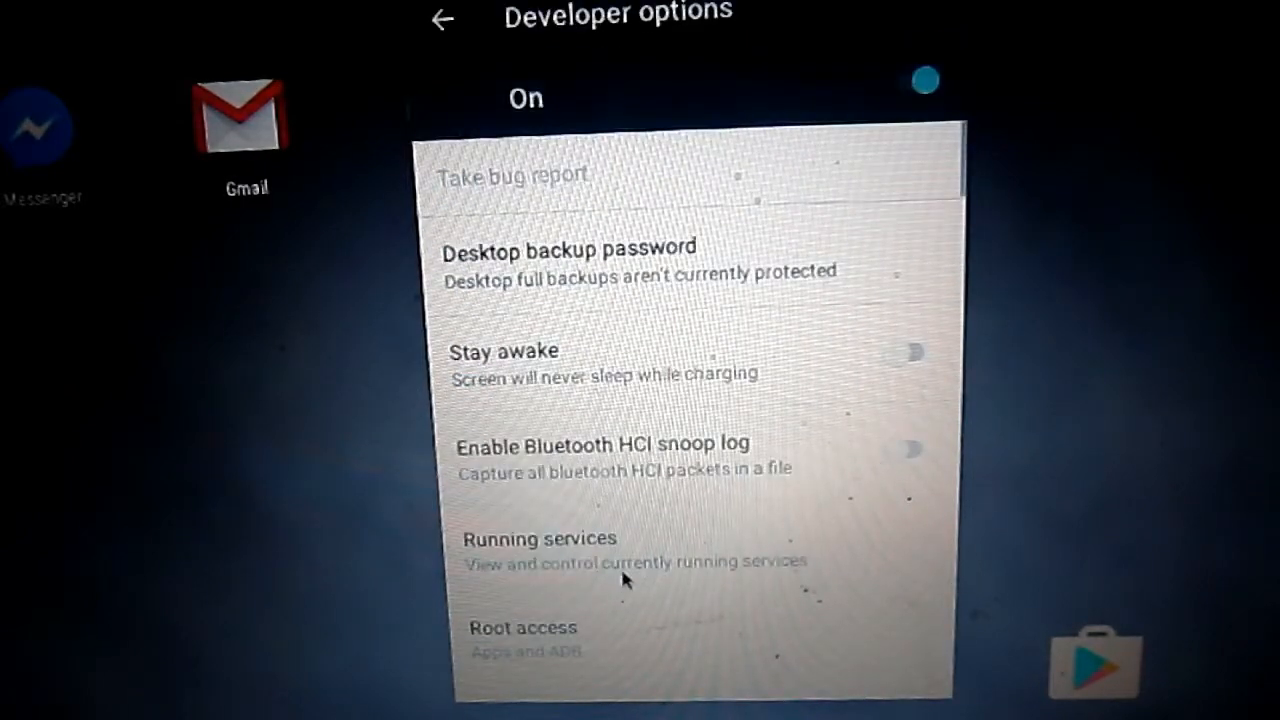
scroll("down", 3)
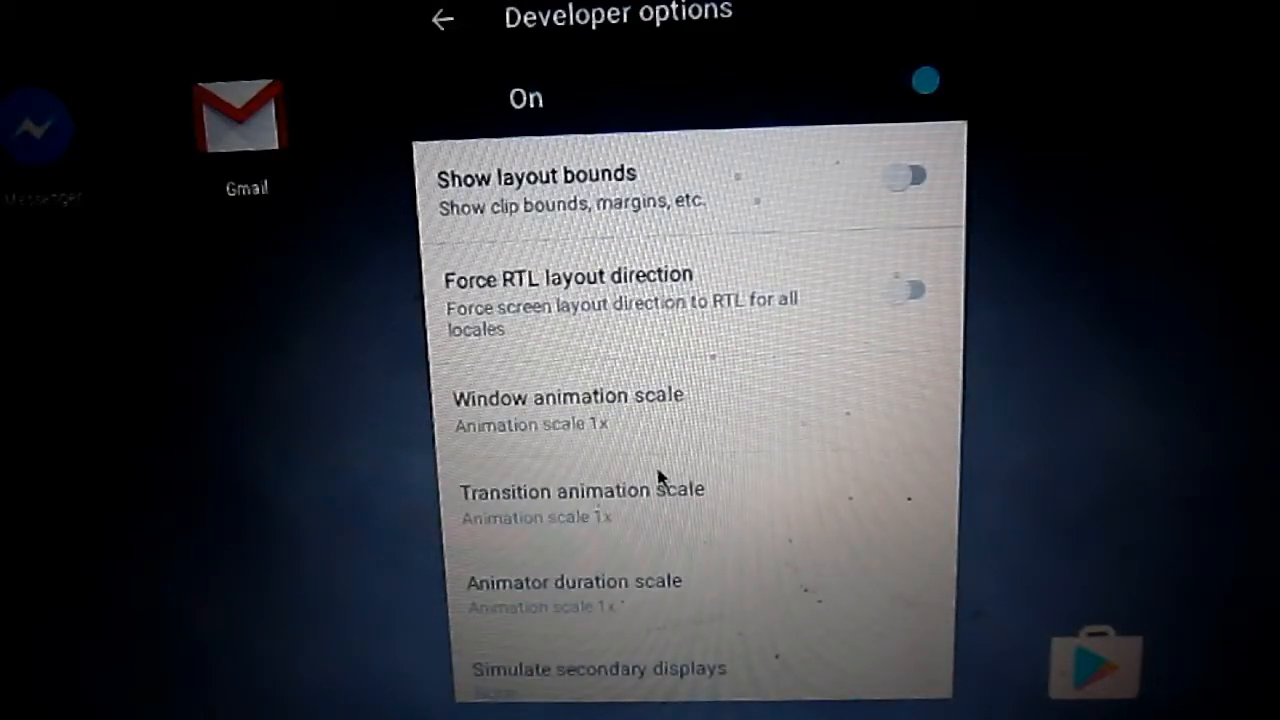
scroll("down", 3)
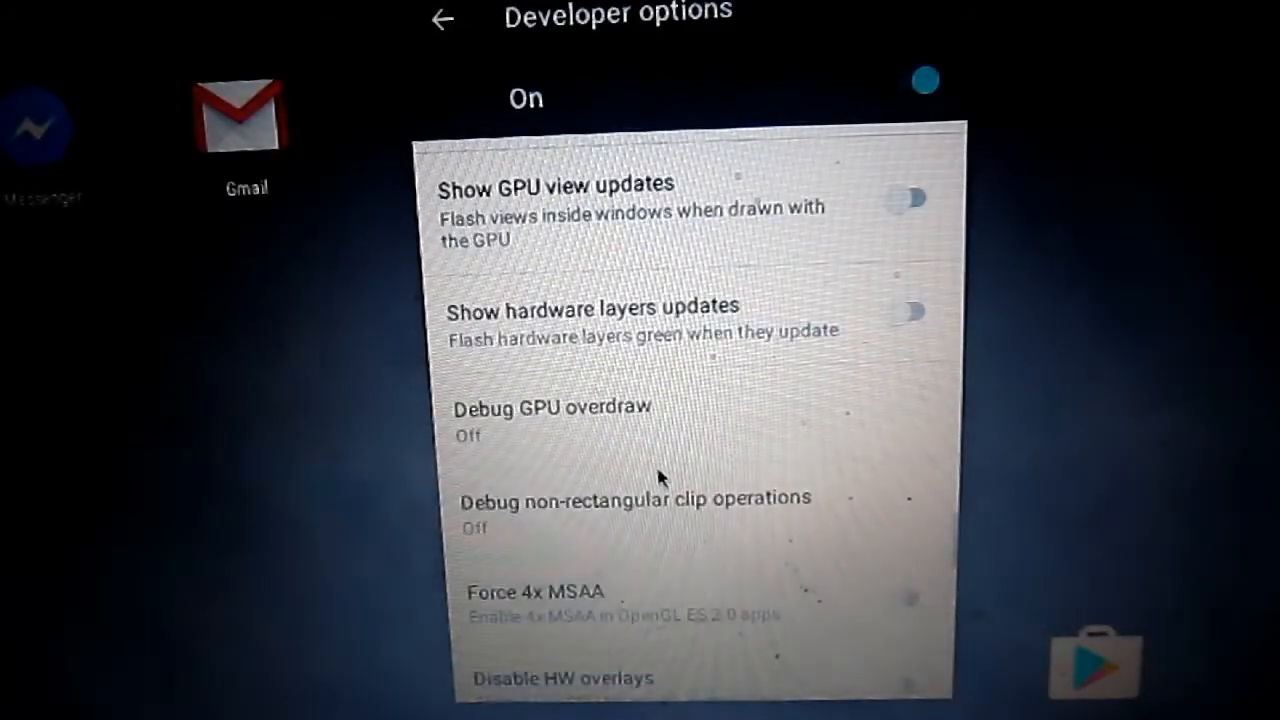